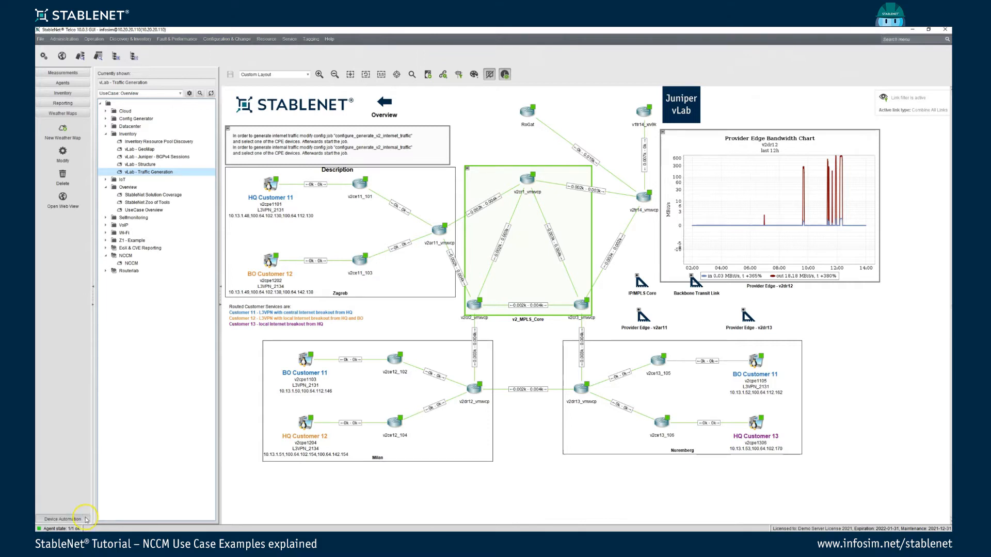
Review the configure_generate_v2_internal_traffic job's wget configuration command and device-name filter
left_click(62, 123)
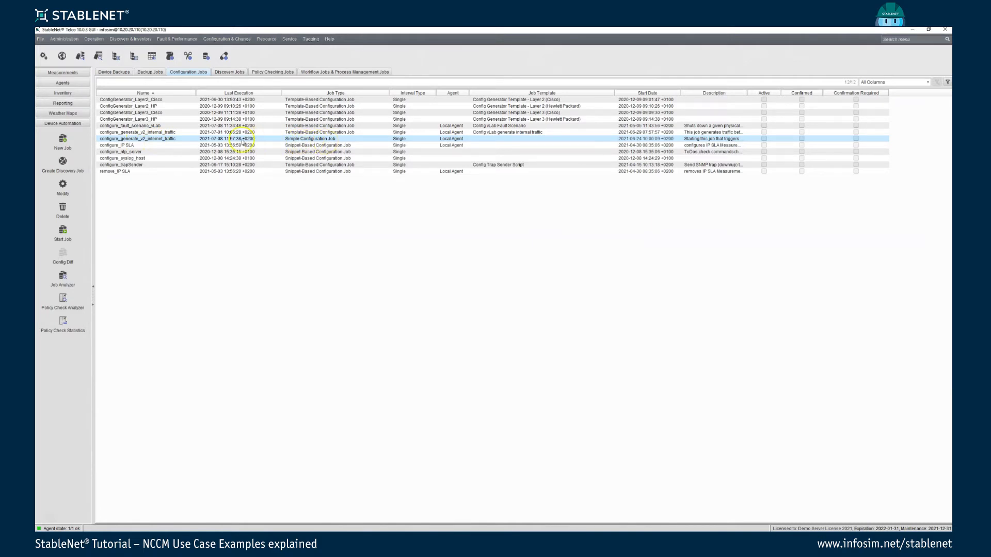
left_click(62, 185)
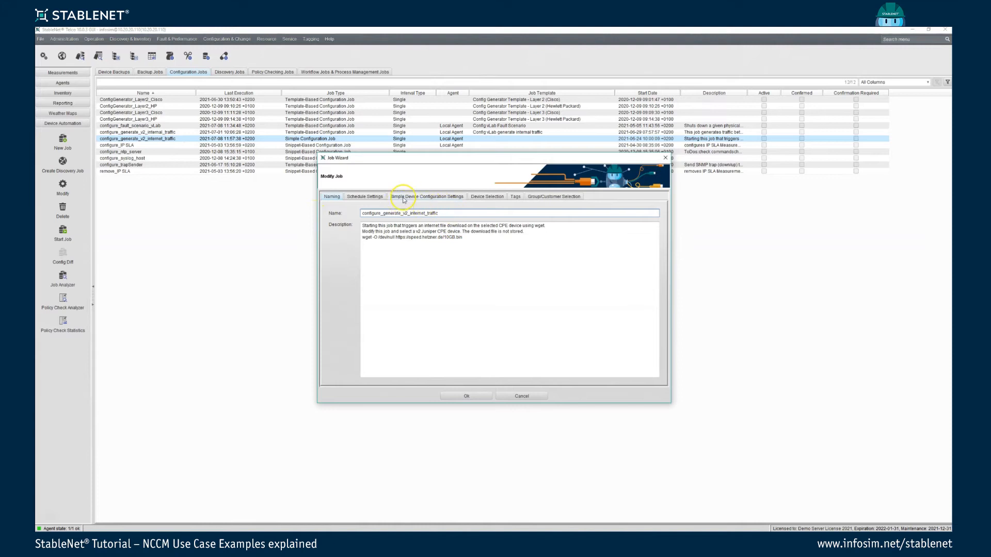
left_click(426, 196)
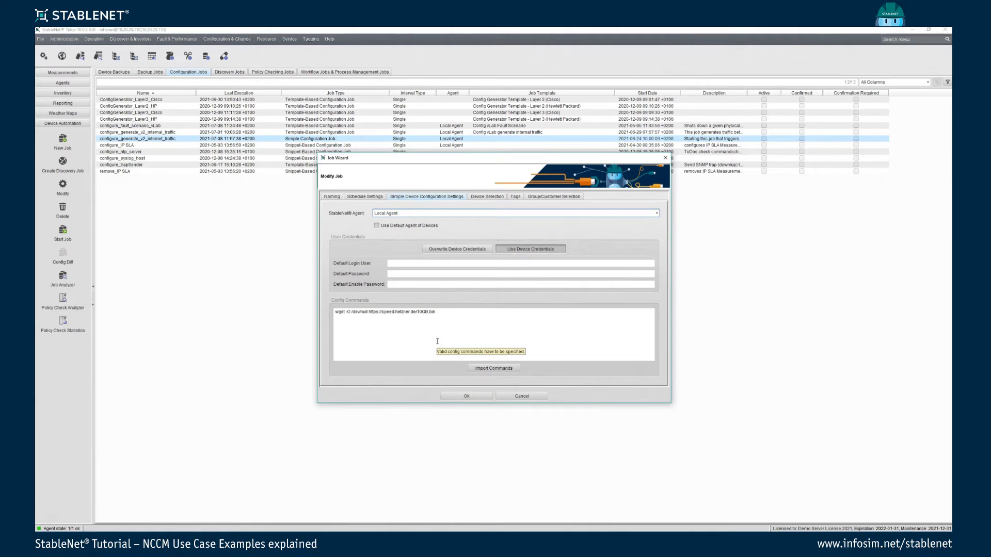
left_click(486, 197)
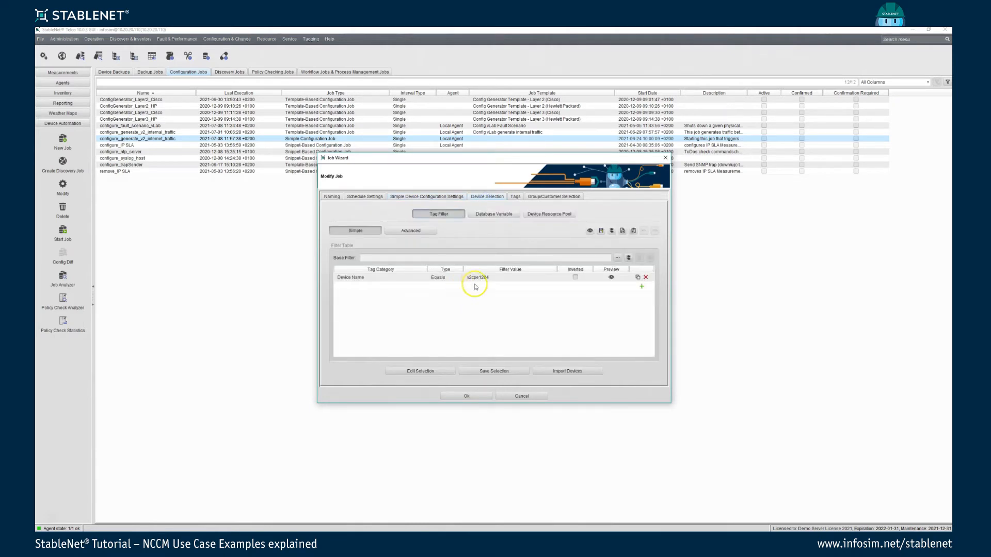
mouse_move(488, 281)
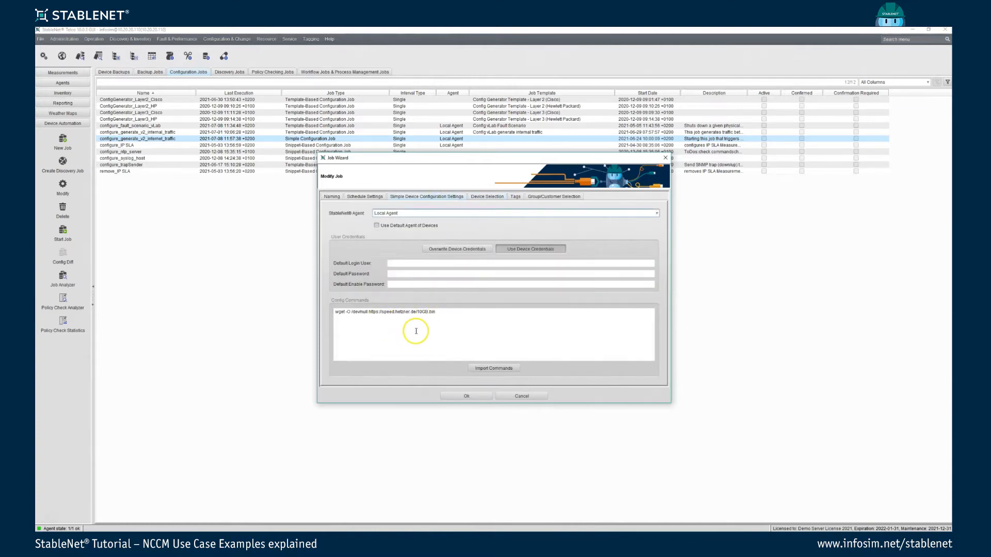
mouse_move(400, 407)
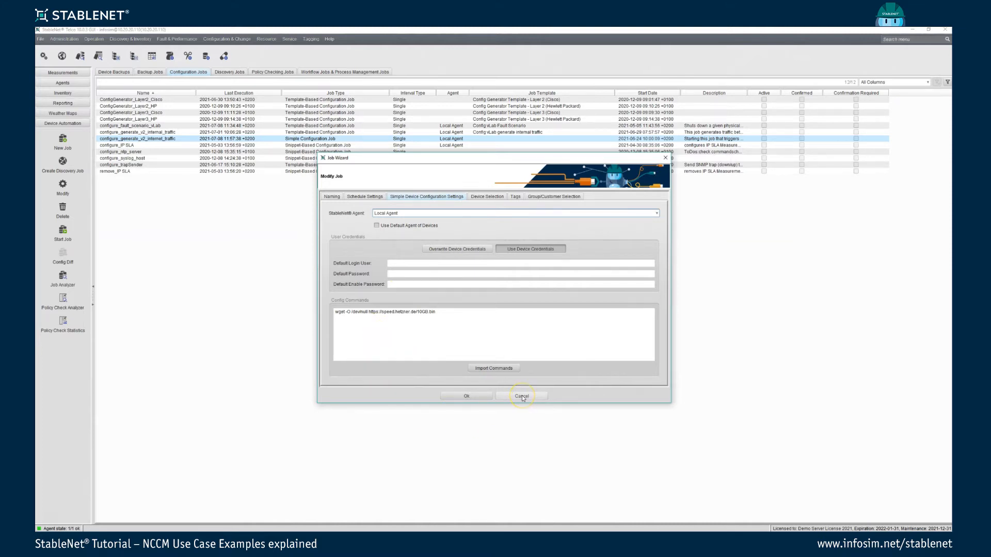
Cancel the traffic job and view configure_fault_scenario_vLab's template settings (GigabitEthernet 0/0/0, 10-minute shutdown)
left_click(522, 396)
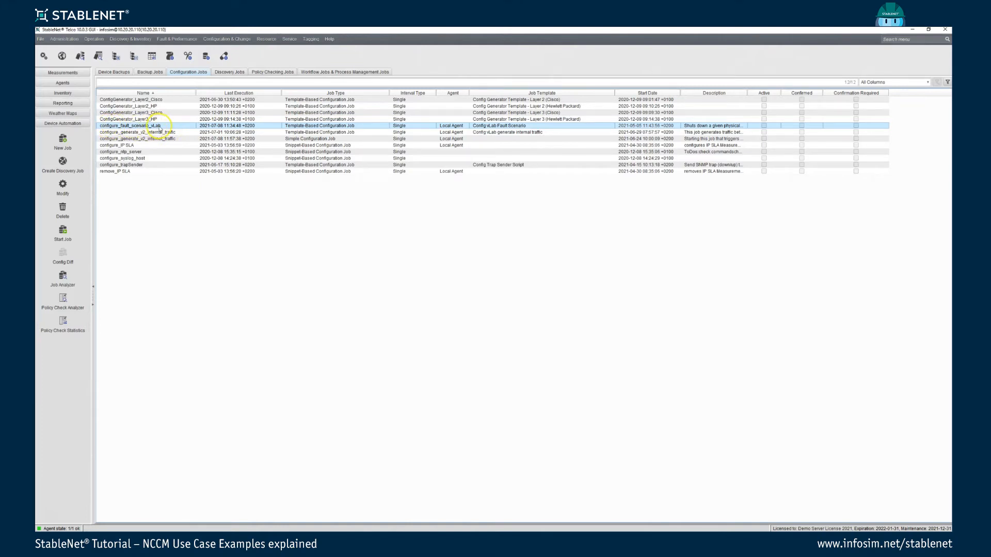
left_click(62, 187)
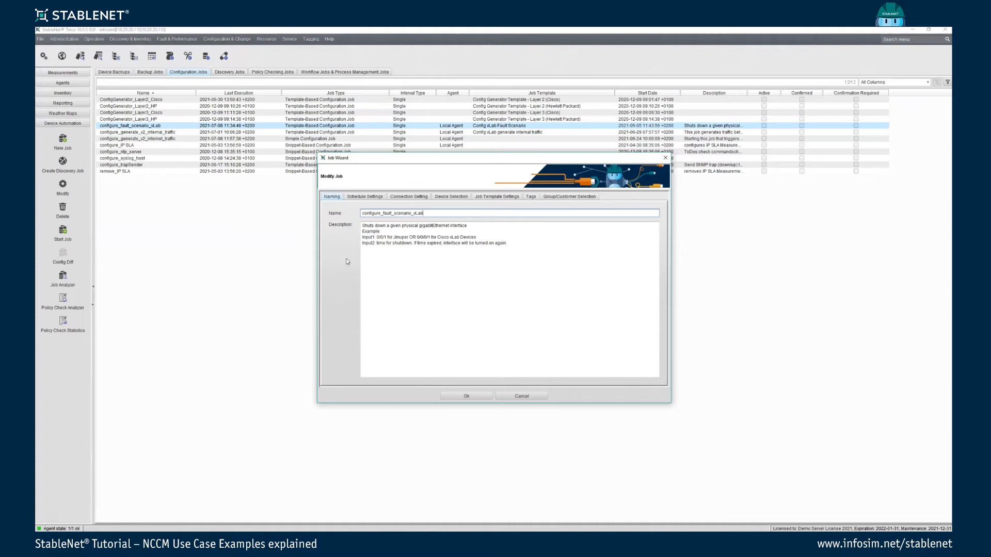
left_click(496, 197)
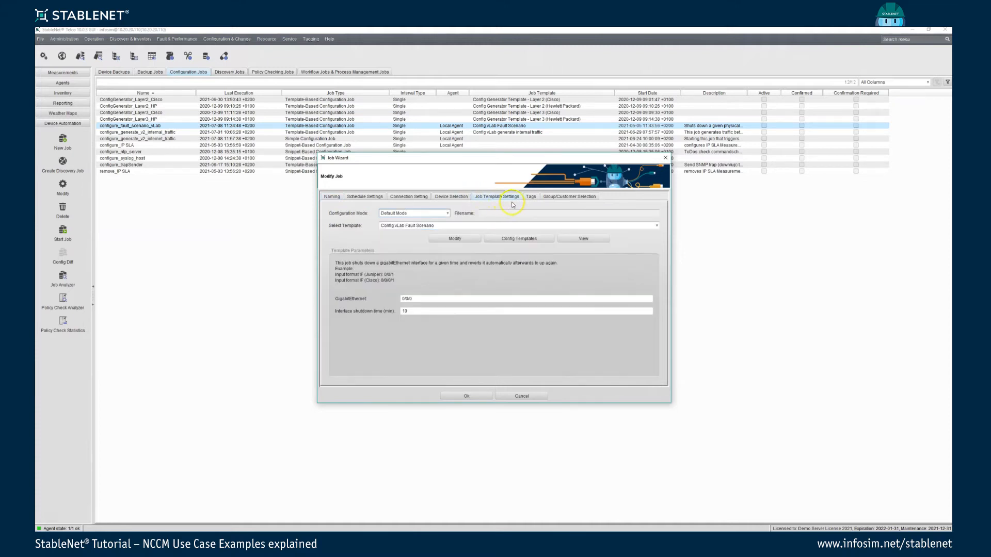
mouse_move(395, 333)
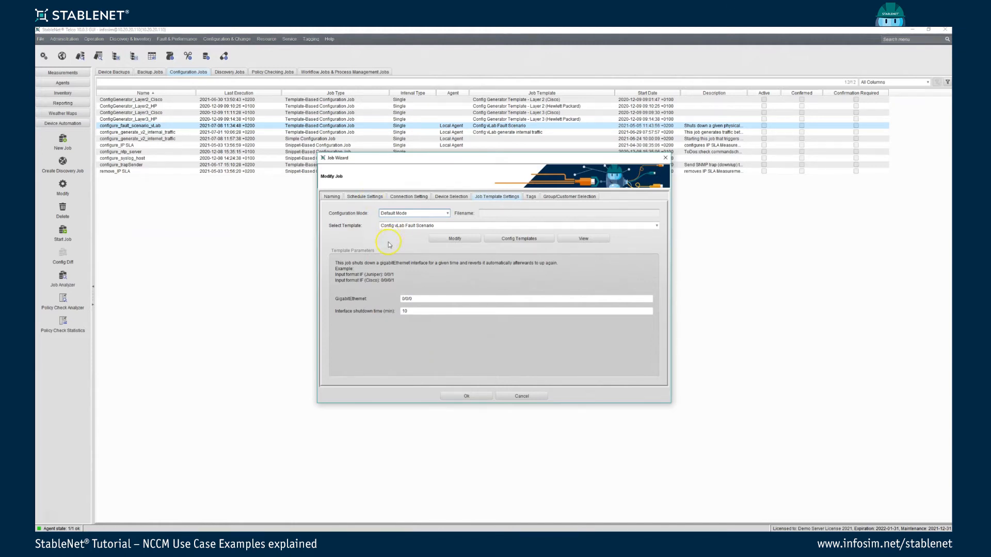
mouse_move(403, 245)
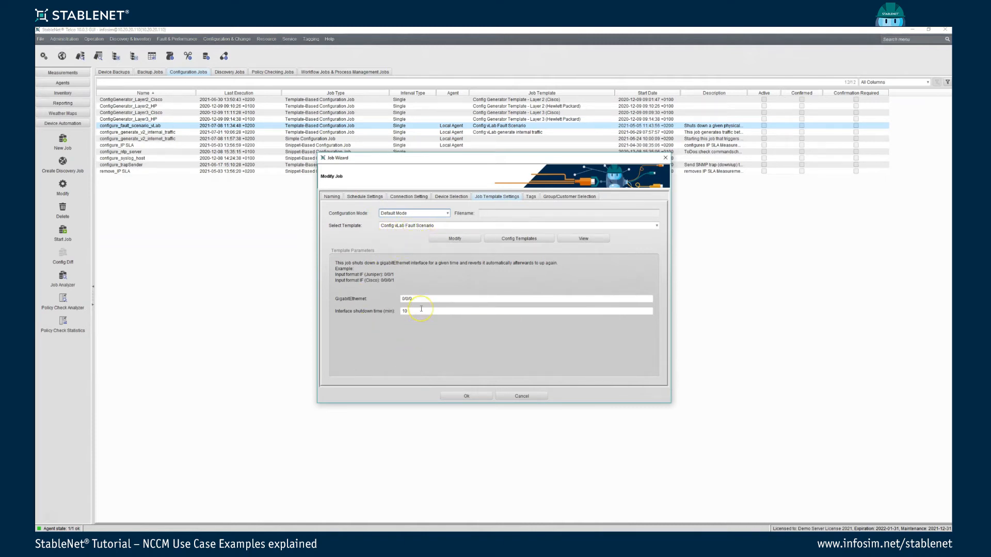
mouse_move(313, 376)
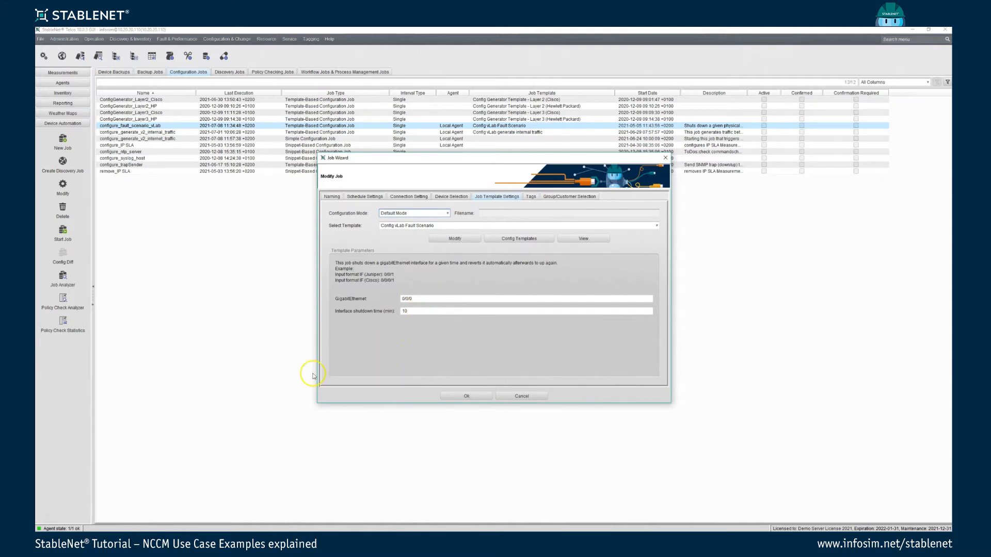
Open Config vLab Fault Scenario in the Template Editor to see its interface and shutdown-time inputs
left_click(518, 239)
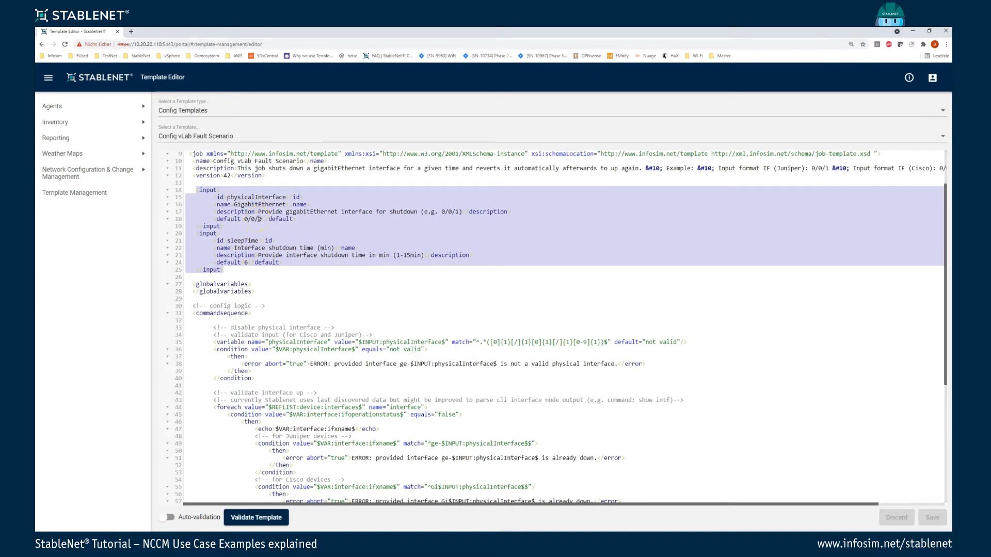
left_click(263, 266)
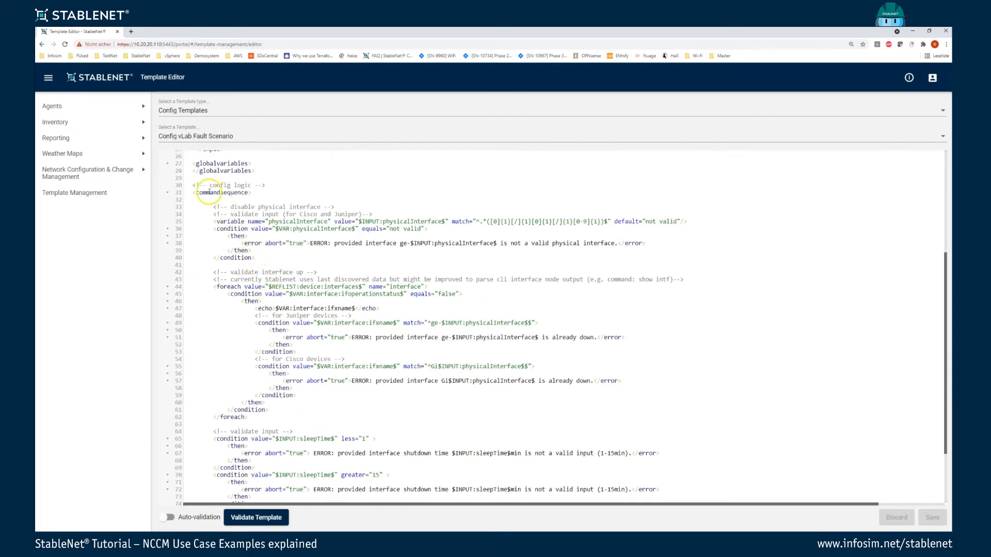
Read the commandsequence code through the shutdown-time checks and interface down, sleep, up steps
double_click(221, 192)
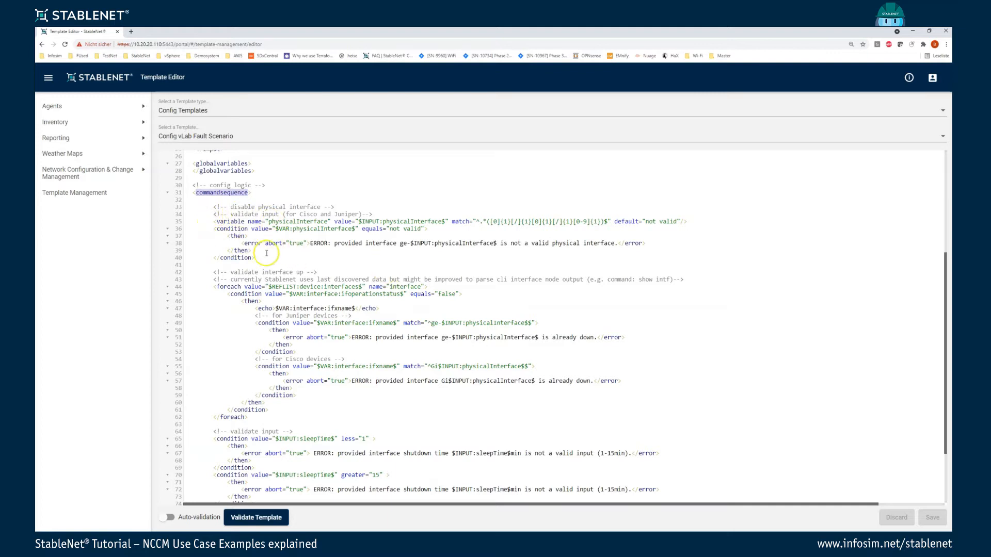
mouse_move(481, 222)
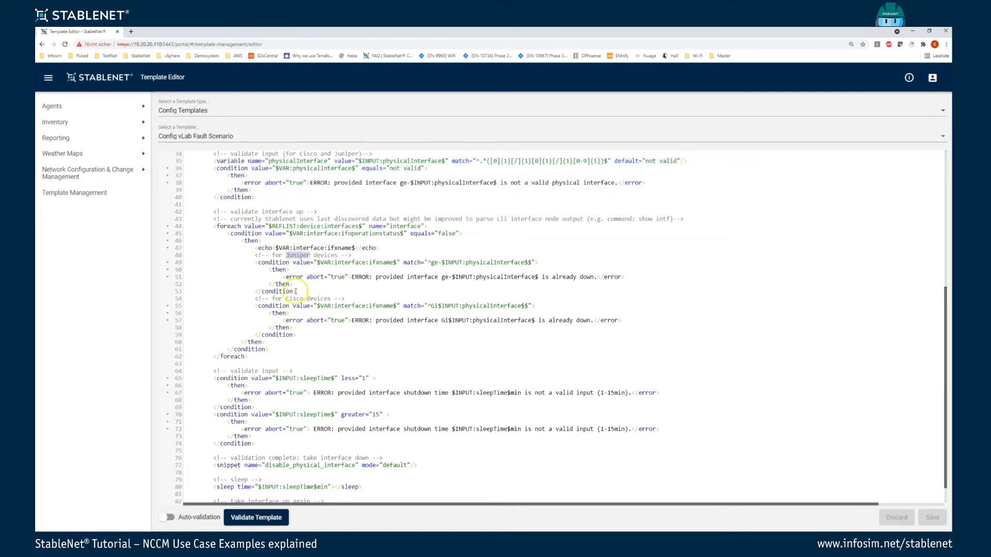
mouse_move(506, 287)
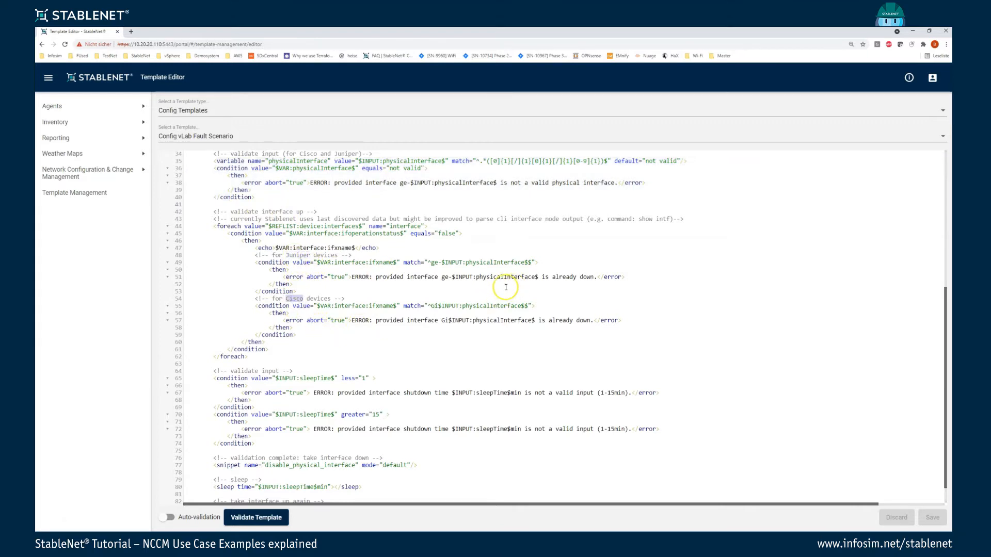
mouse_move(470, 282)
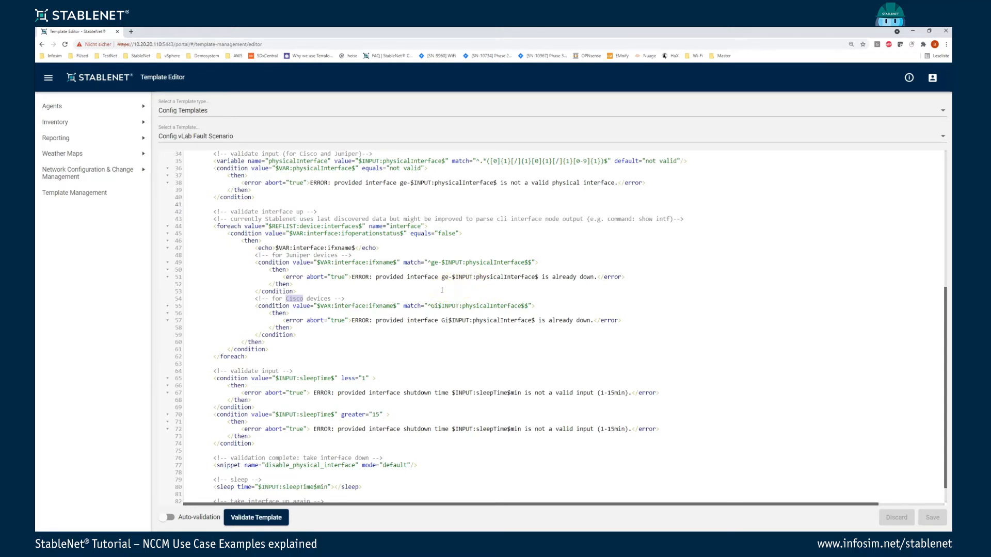
scroll("down", 3)
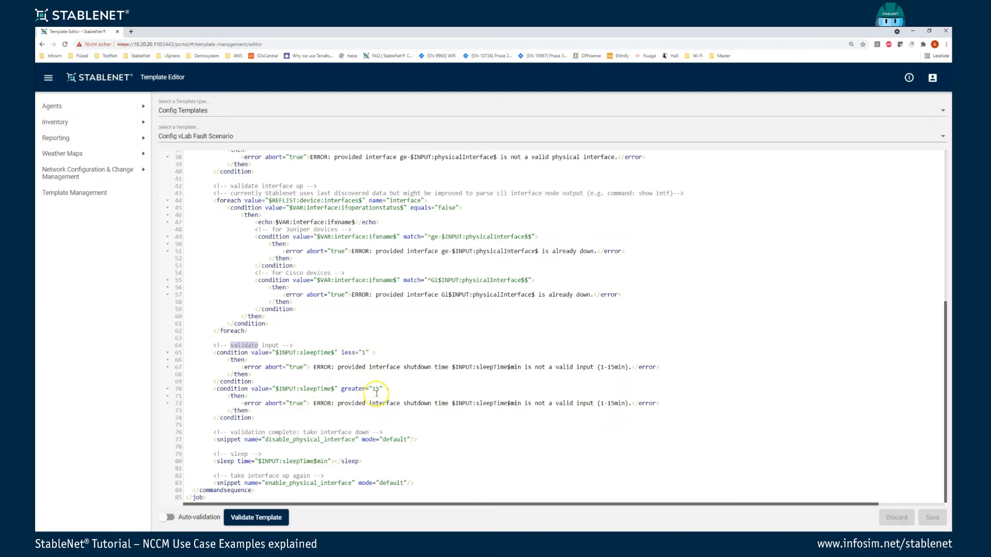
mouse_move(250, 422)
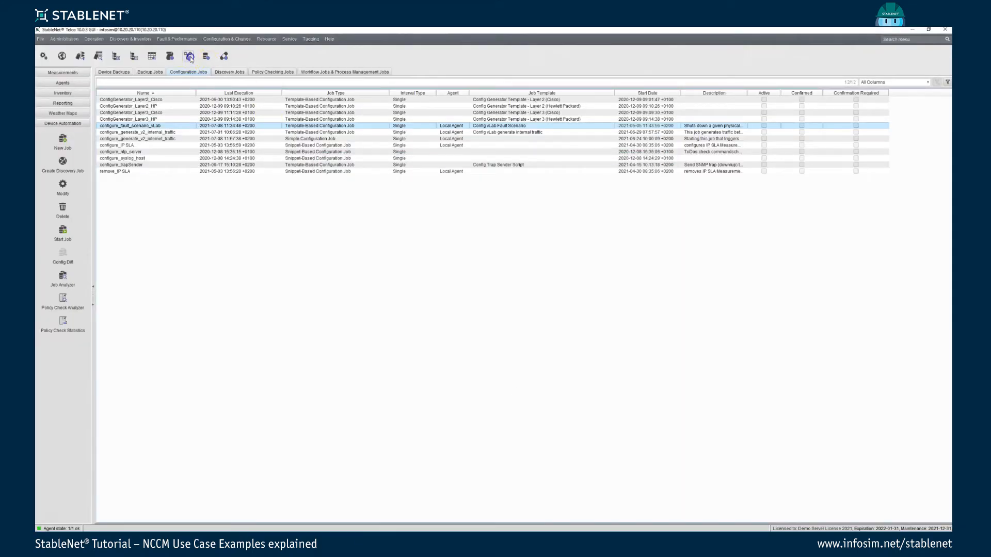
left_click(189, 56)
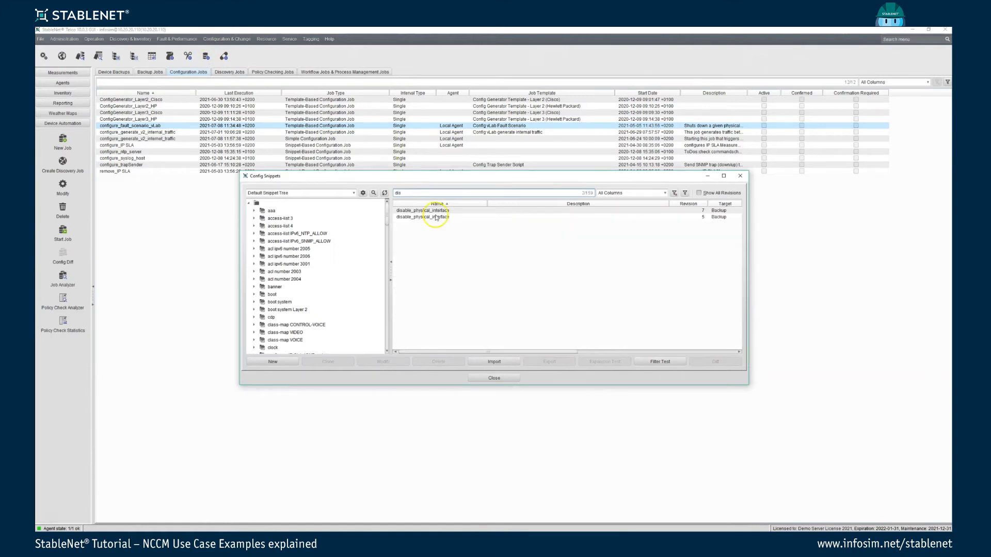
left_click(674, 192)
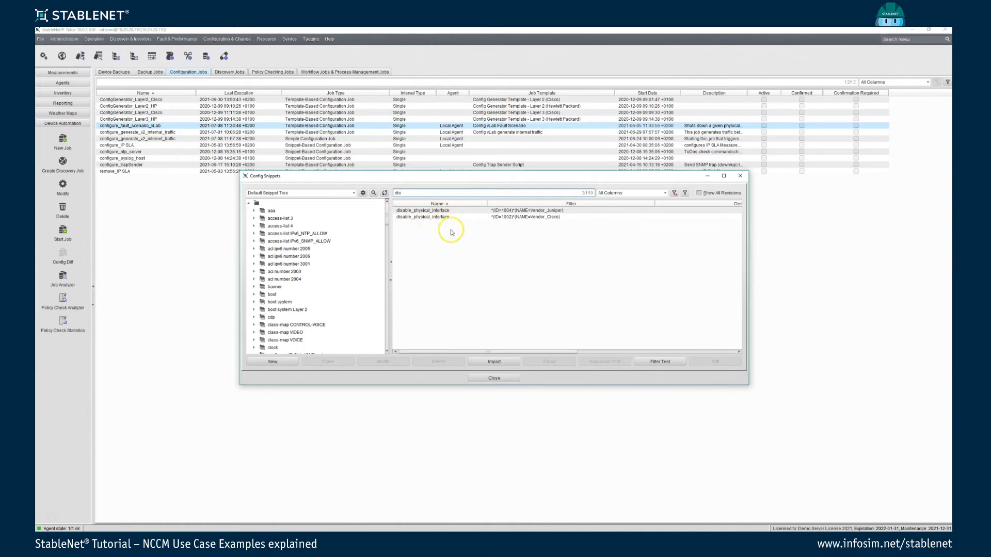
mouse_move(453, 225)
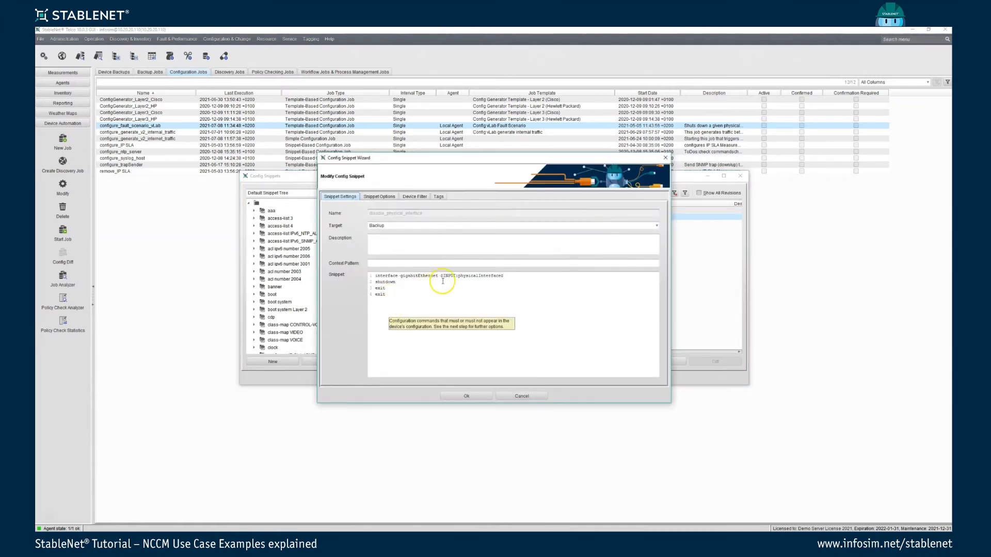
double_click(471, 275)
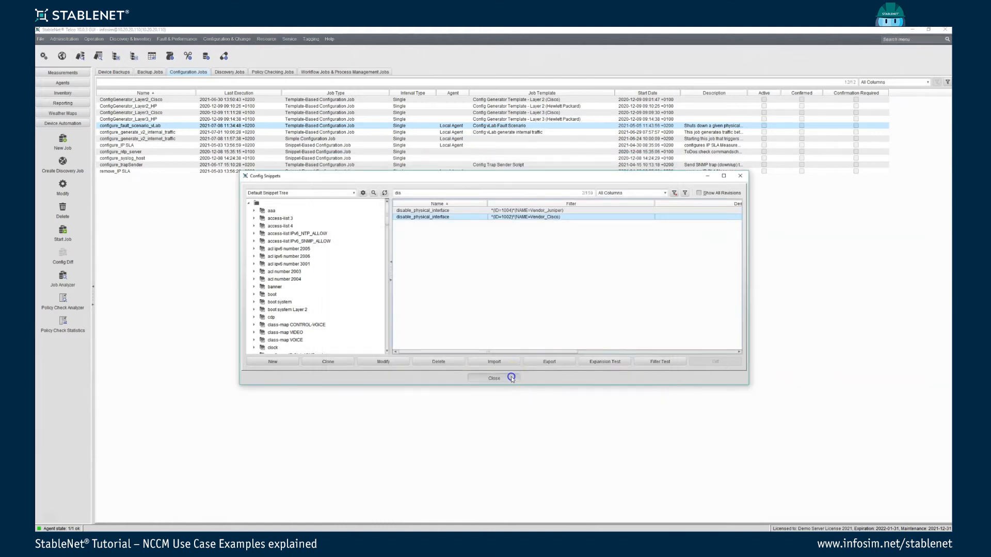
left_click(494, 378)
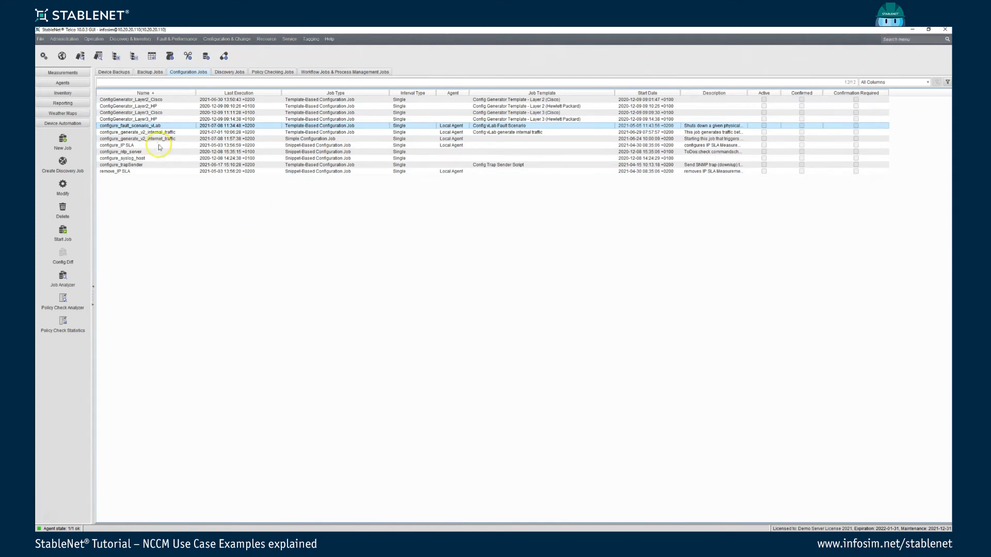
Start the configure_generate_v2_internal_traffic job against v2cpe1204 and confirm it
left_click(137, 138)
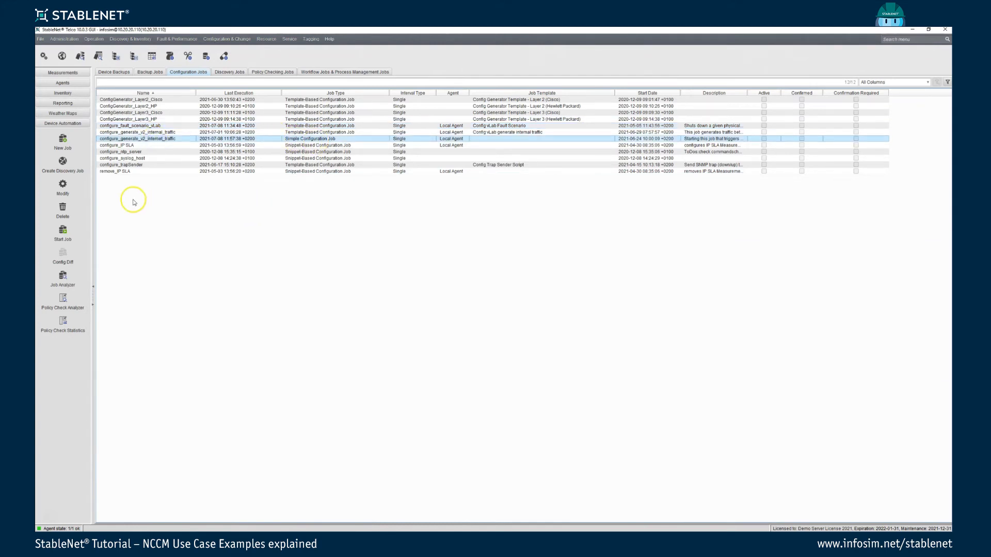
left_click(62, 231)
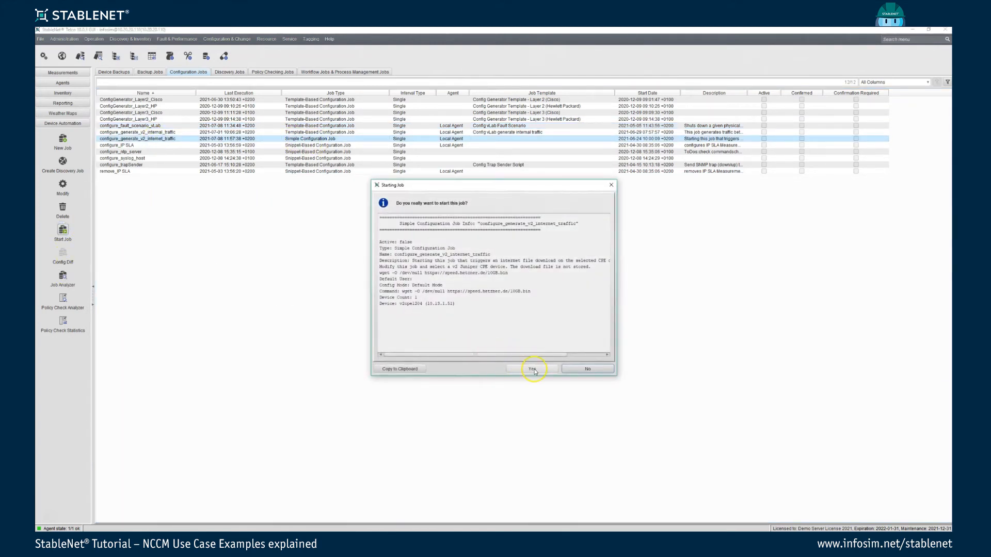
left_click(532, 368)
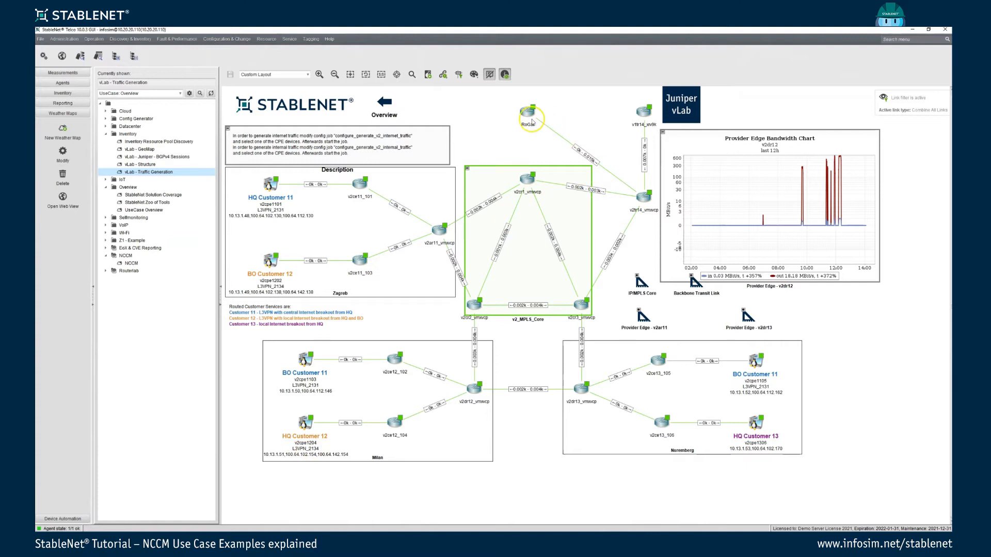
mouse_move(490, 109)
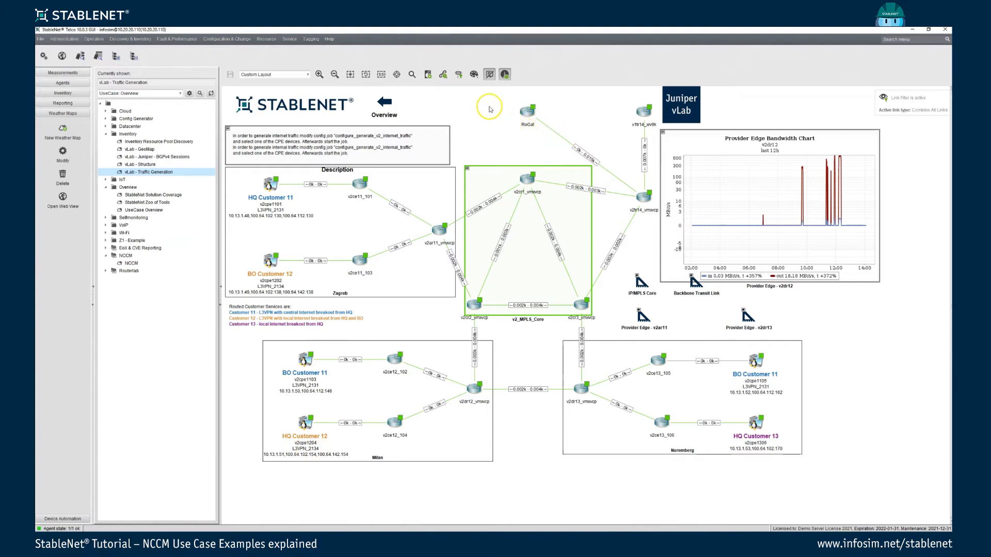
mouse_move(553, 133)
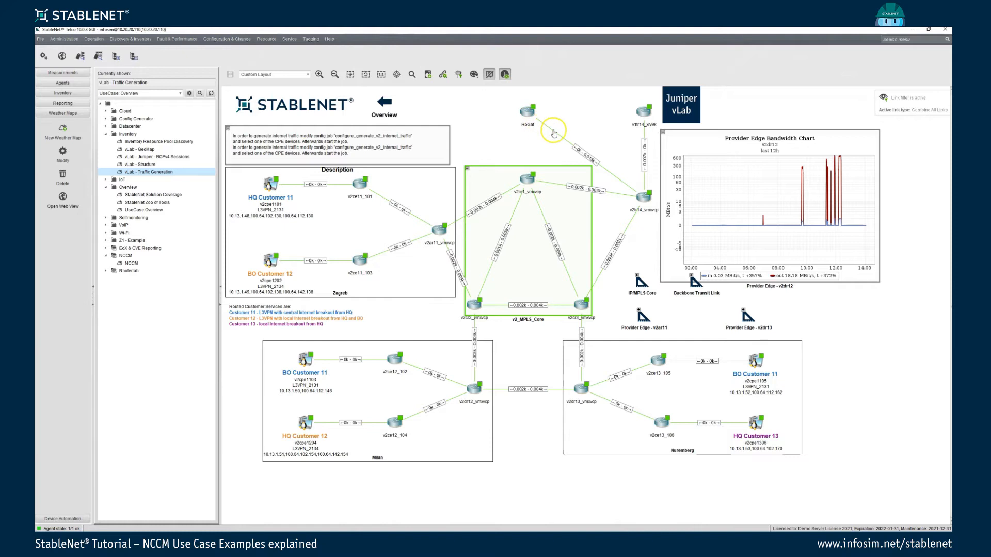
mouse_move(487, 143)
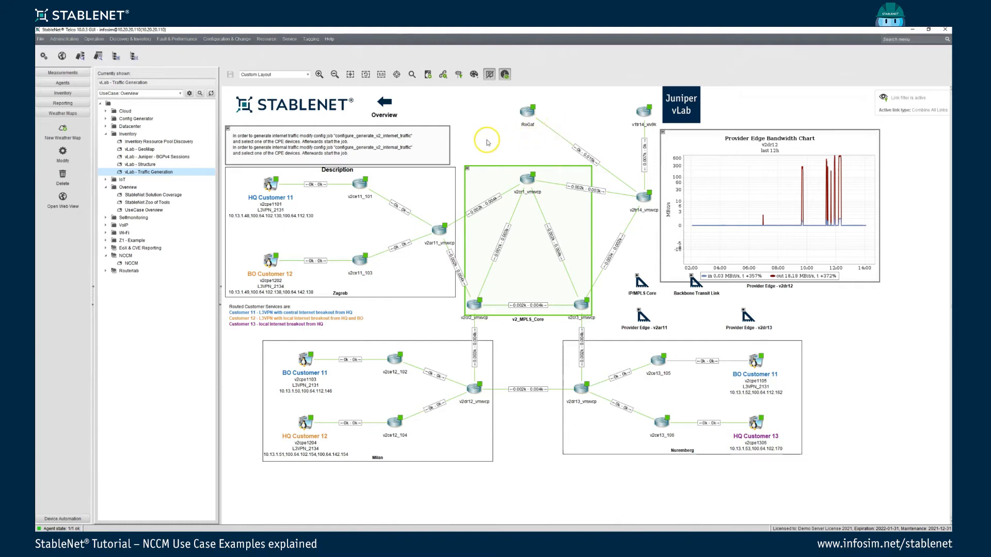
mouse_move(453, 150)
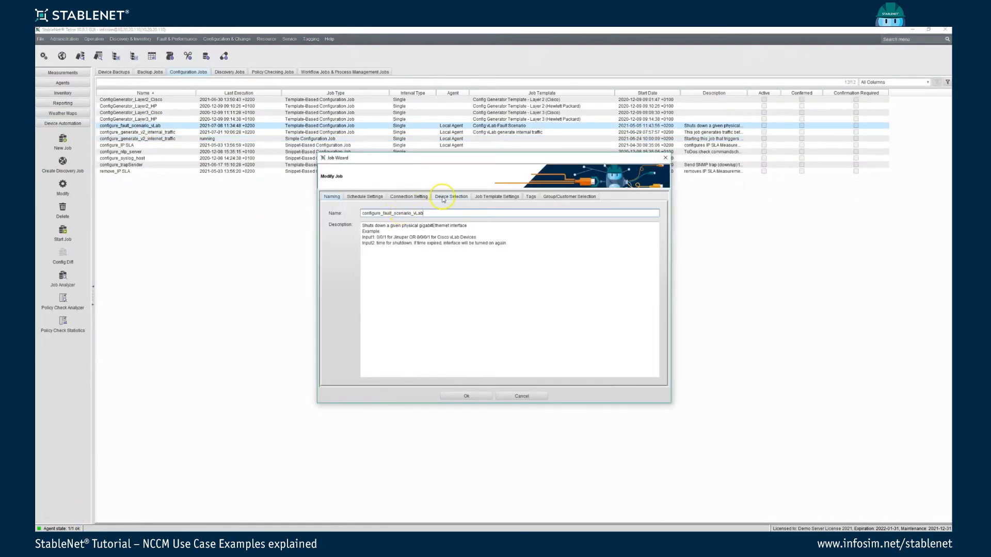
Check the fault job targets v2cr3_vmxvcp and shuts interface 0/0/3 down for 10 minutes
left_click(450, 197)
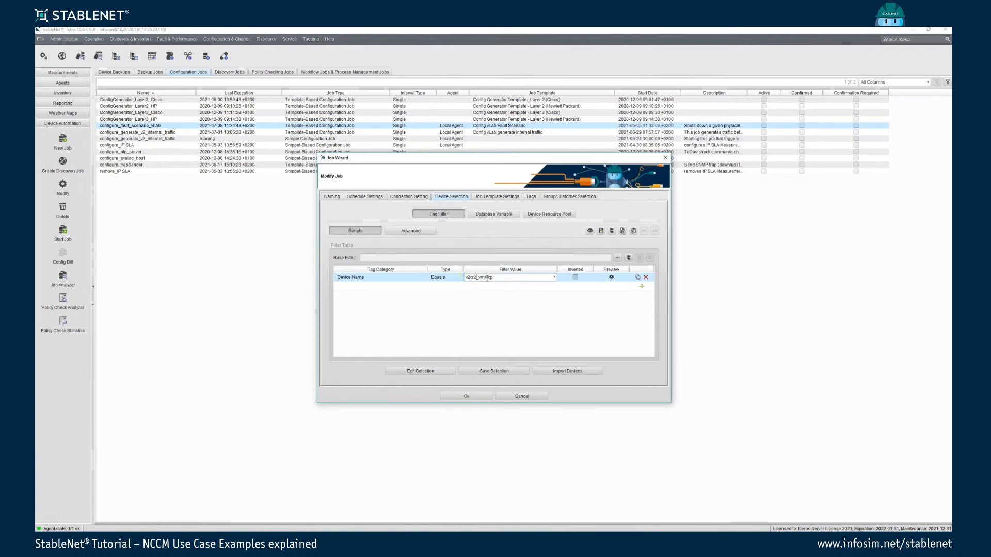
left_click(611, 276)
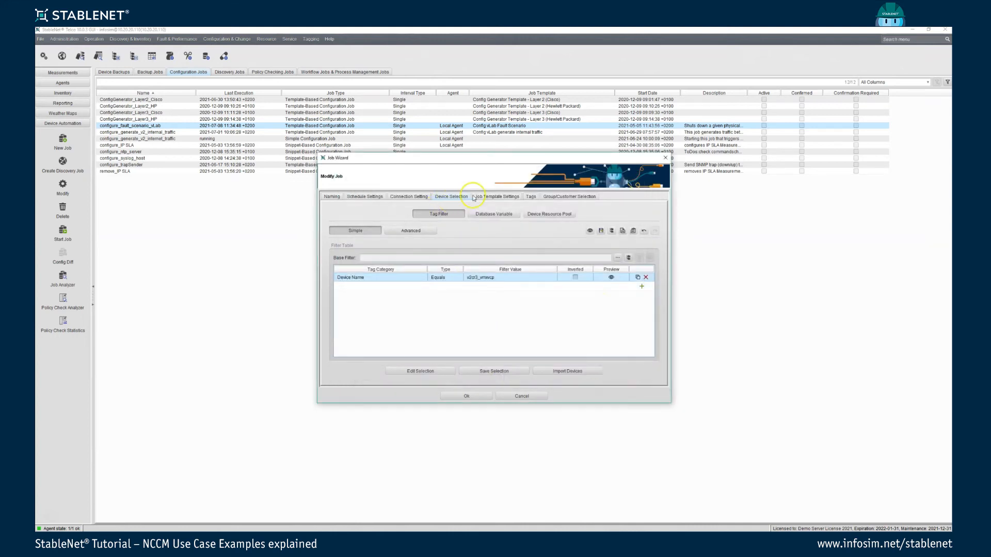
left_click(496, 196)
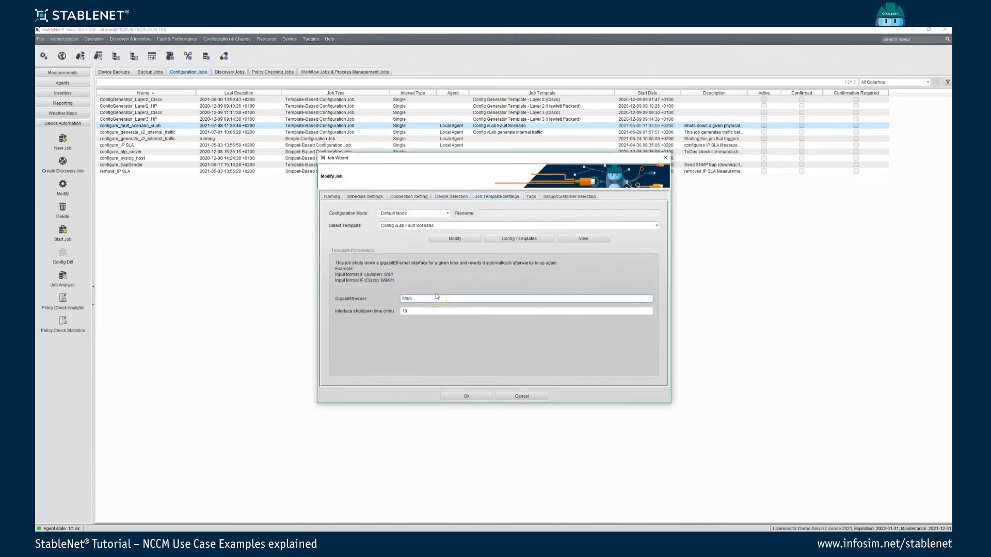
left_click(465, 395)
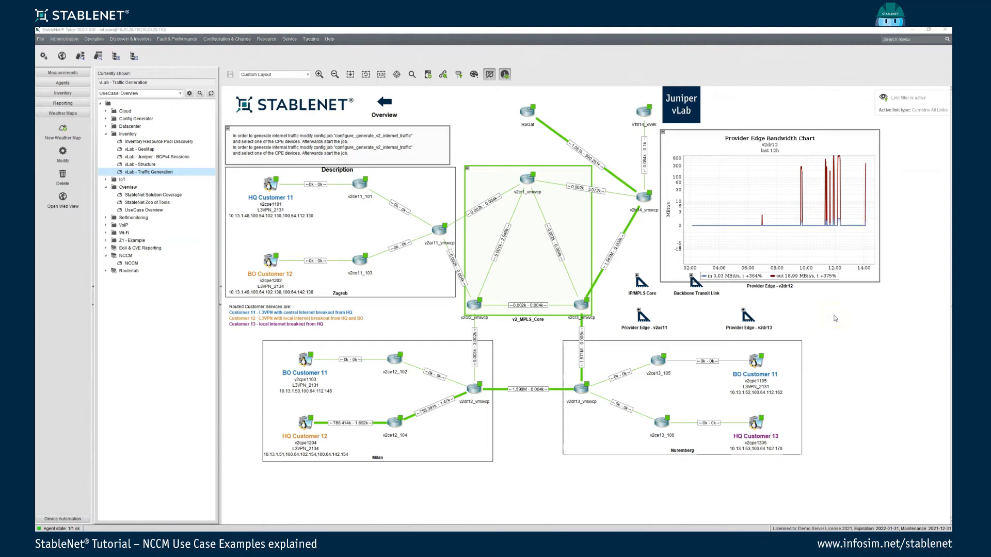
mouse_move(690, 146)
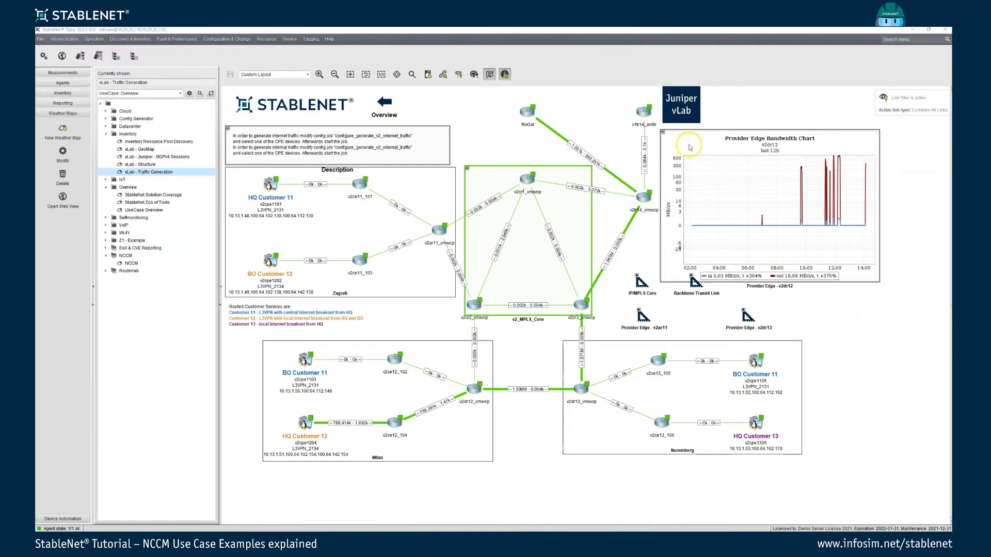
mouse_move(775, 169)
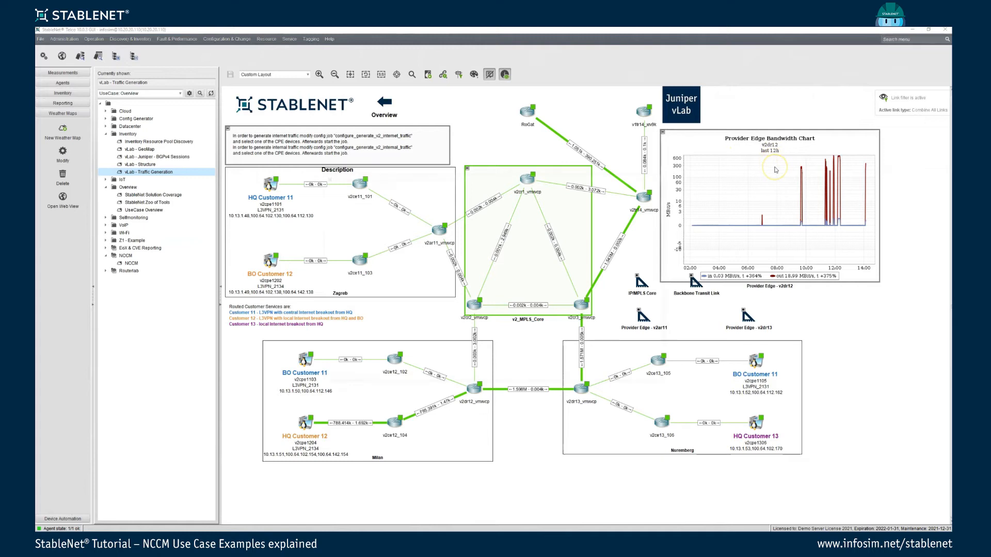
mouse_move(792, 179)
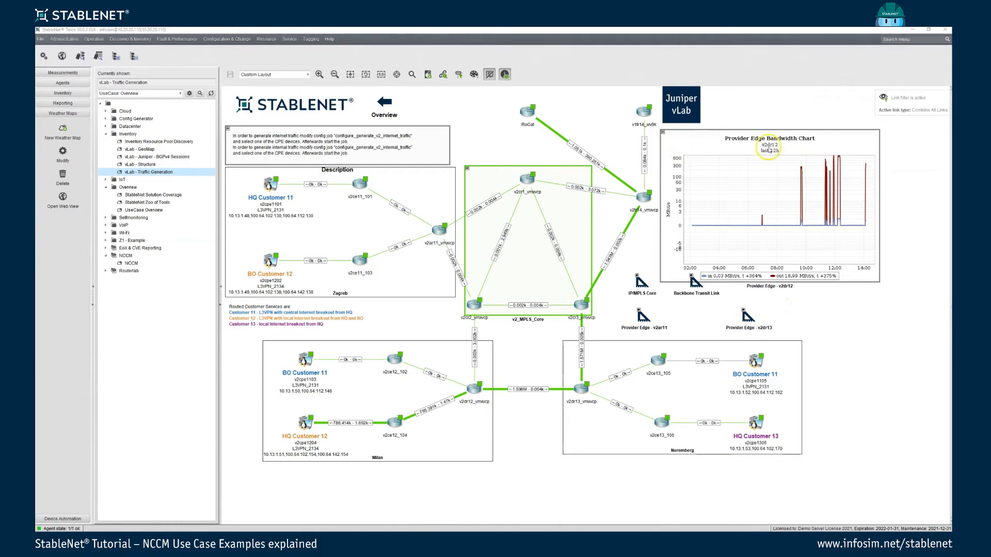
mouse_move(465, 393)
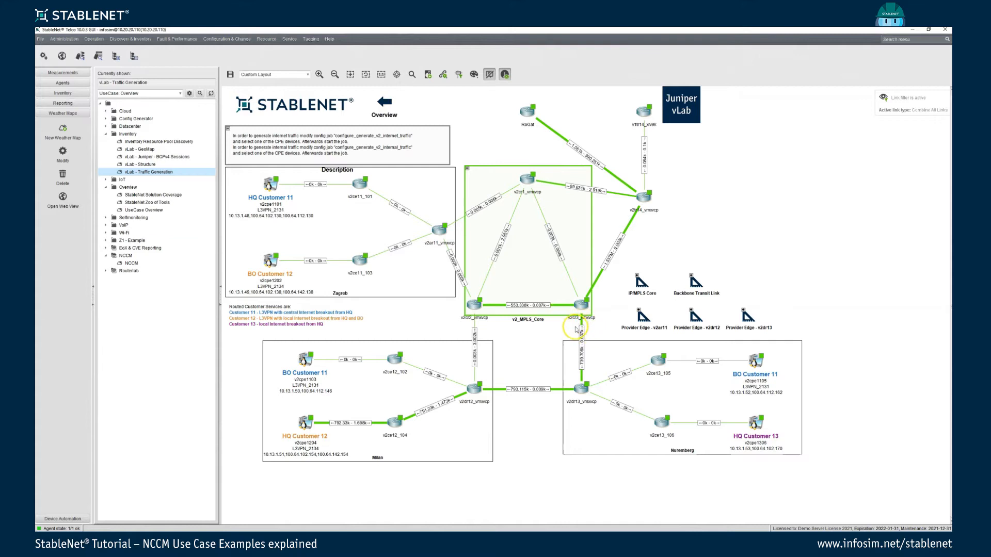
mouse_move(532, 308)
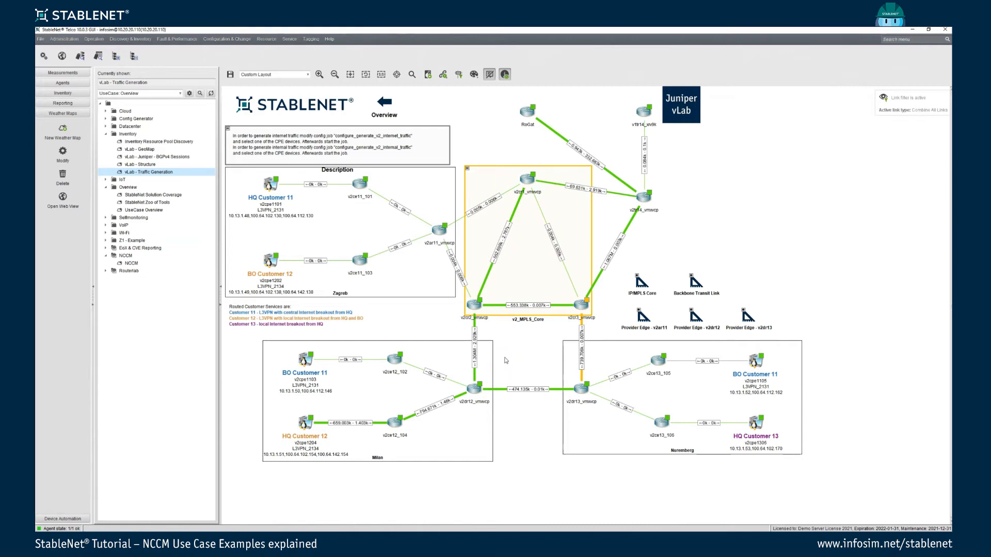
mouse_move(530, 361)
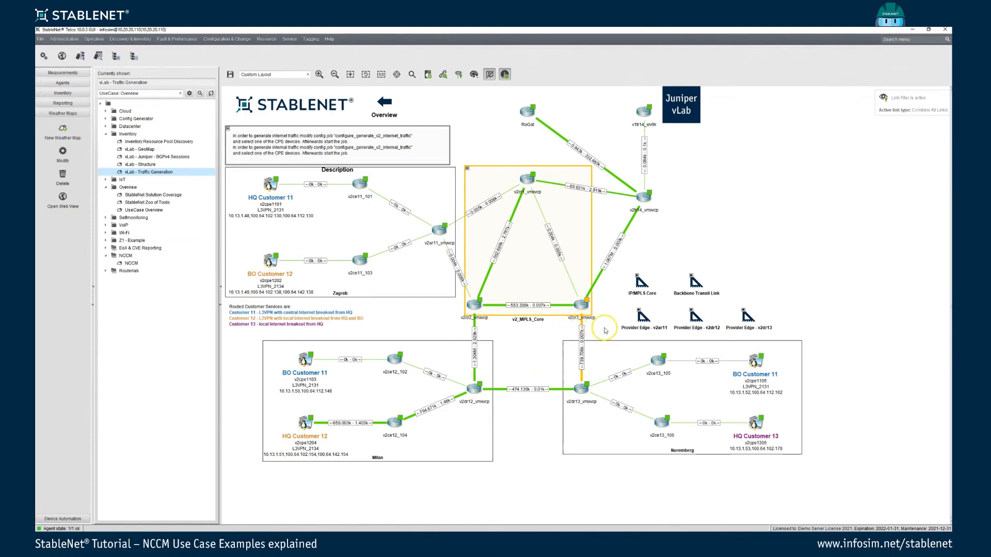
mouse_move(511, 393)
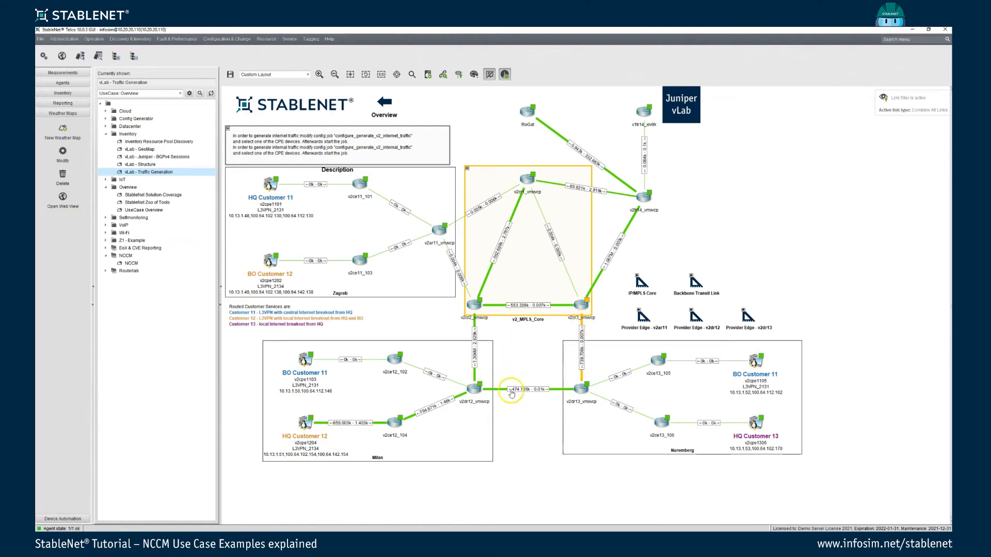
mouse_move(529, 359)
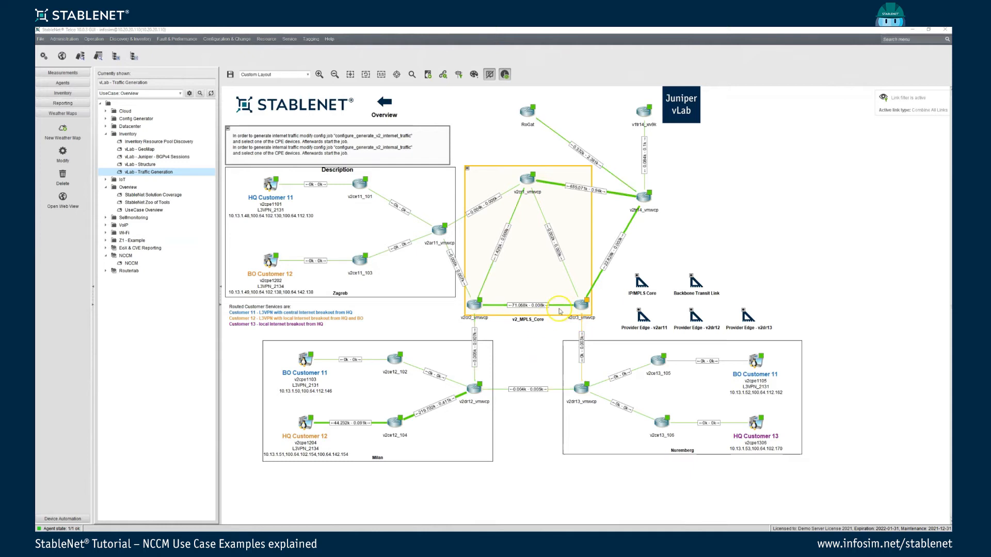
mouse_move(623, 314)
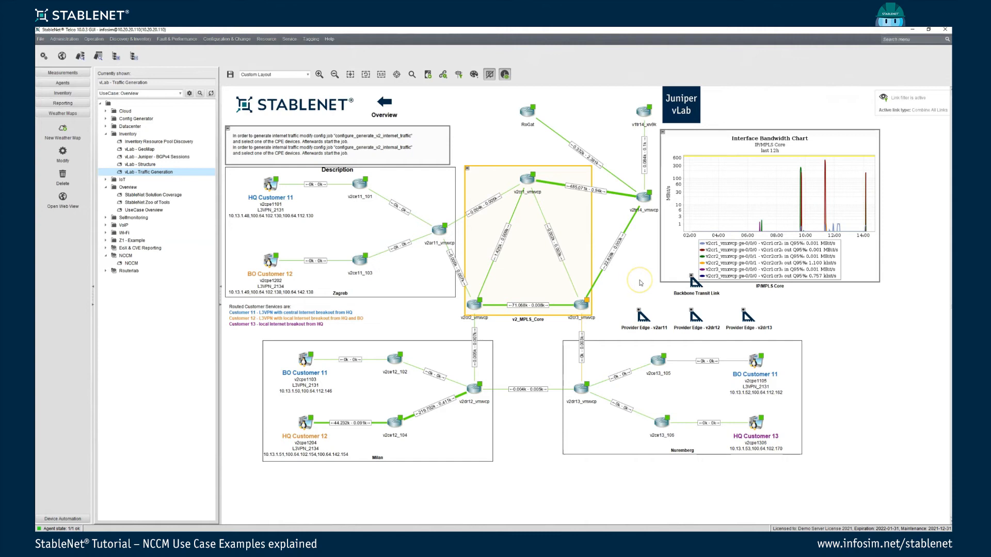
mouse_move(665, 134)
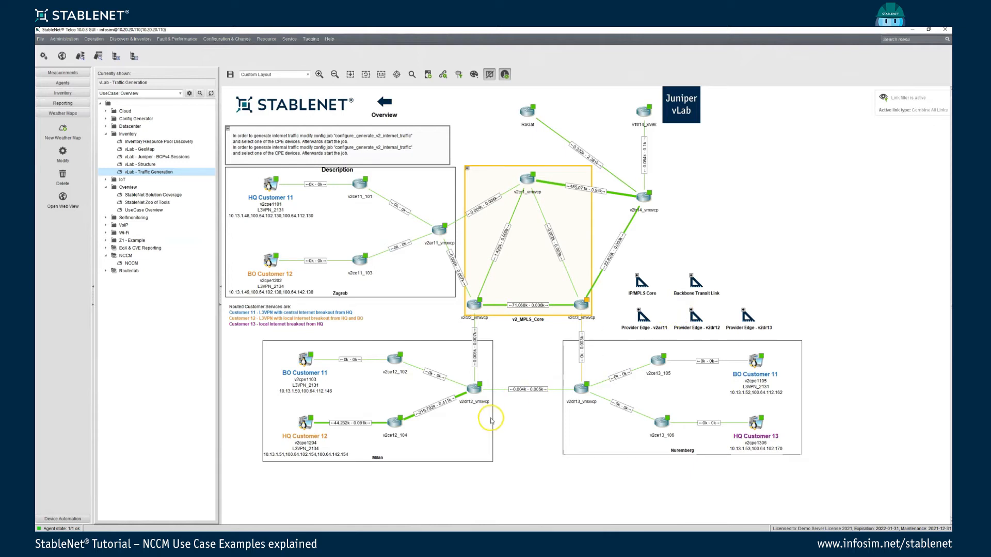
mouse_move(496, 433)
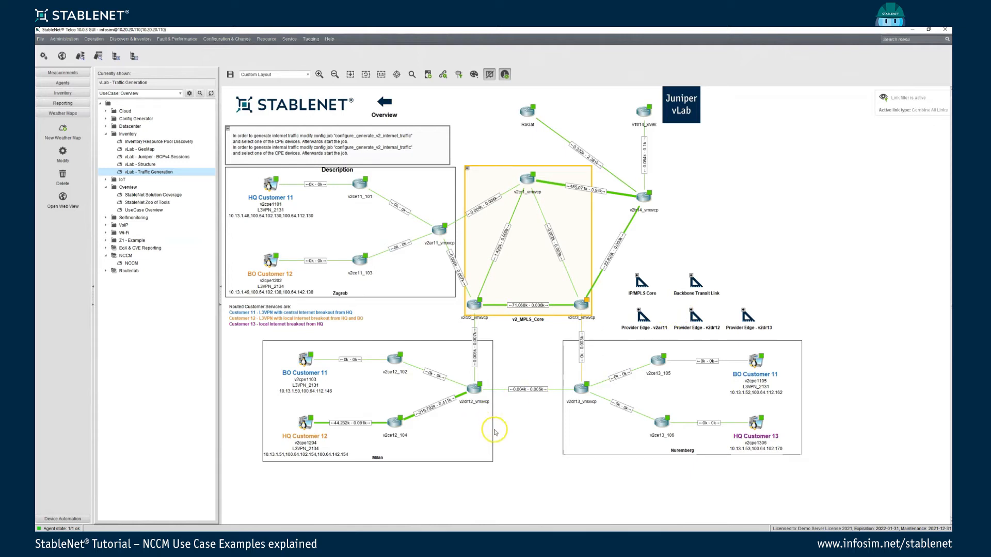
mouse_move(536, 438)
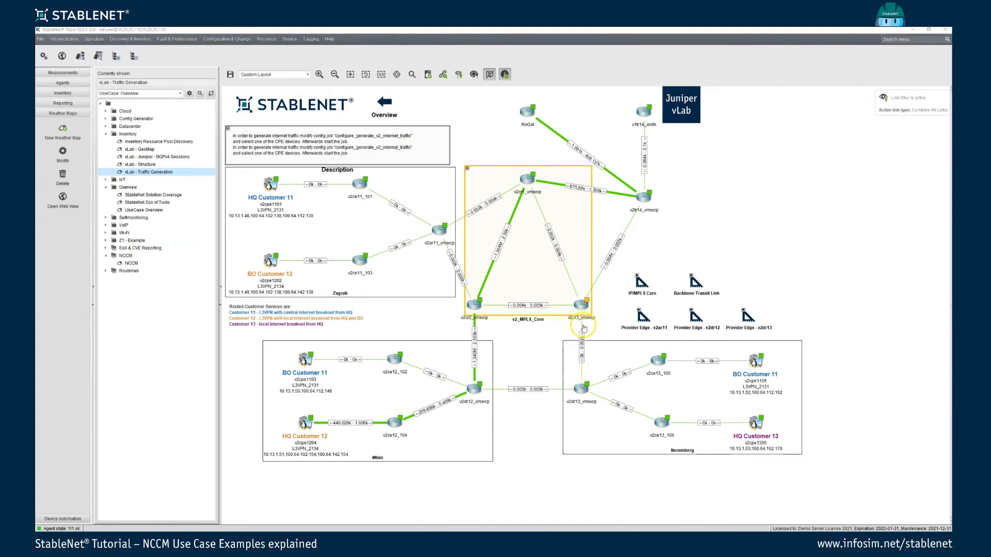
mouse_move(583, 324)
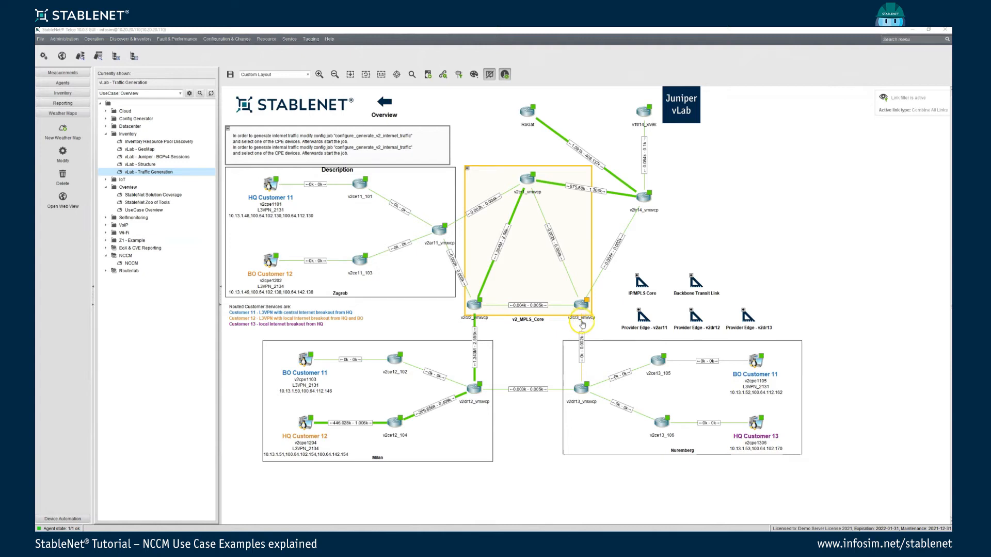
mouse_move(517, 365)
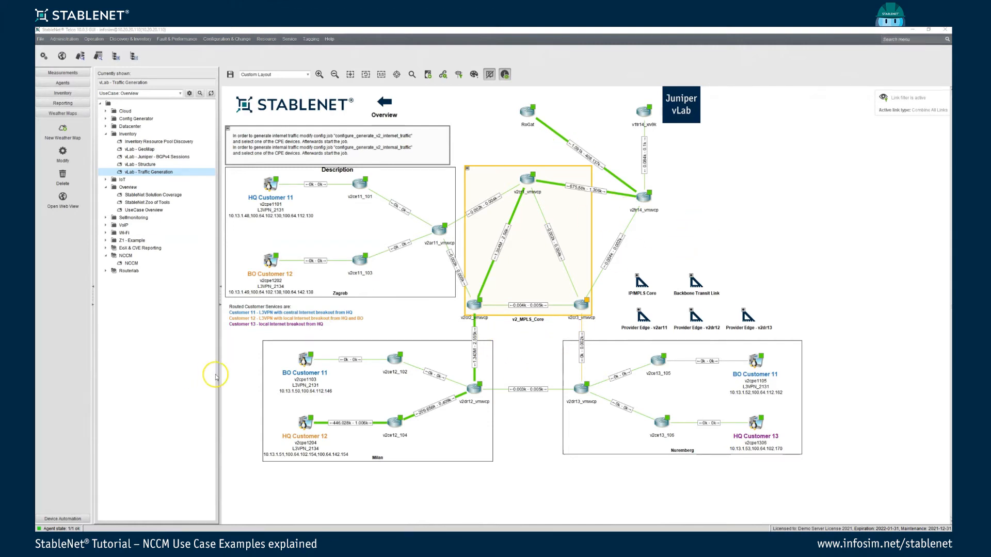
mouse_move(57, 516)
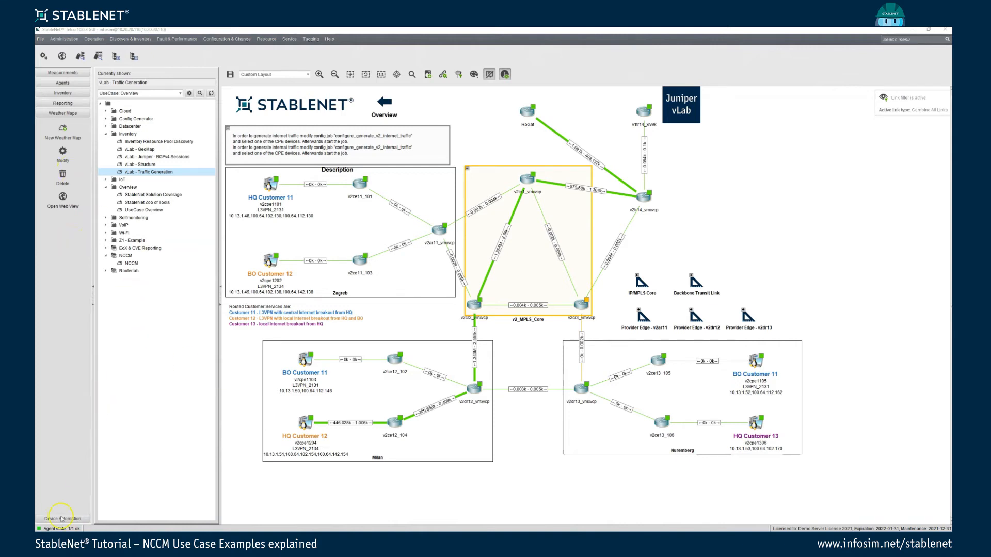
Open configure_IP SLA and confirm its device filter targets moscow with the configure_IP-SLA_ICMP_echo snippet
left_click(62, 123)
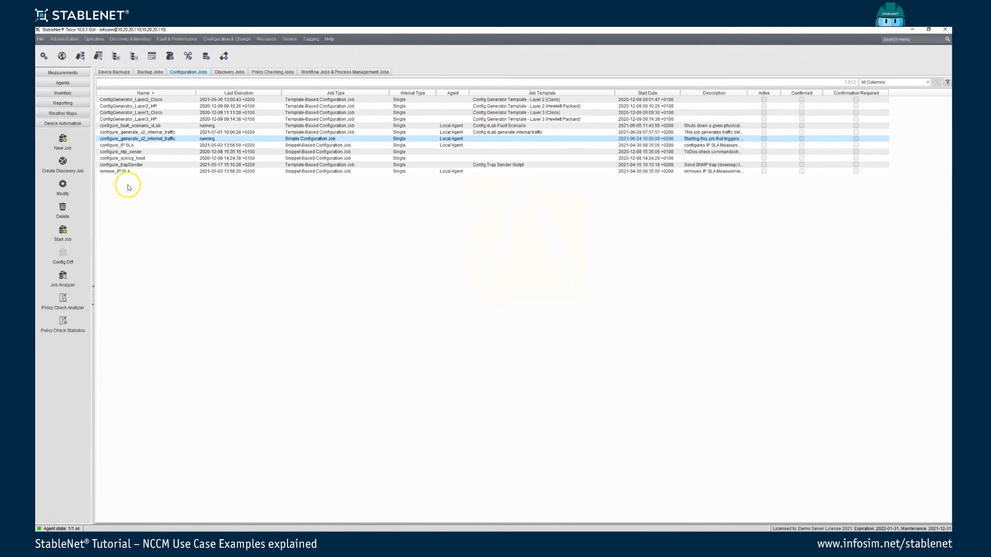
left_click(116, 145)
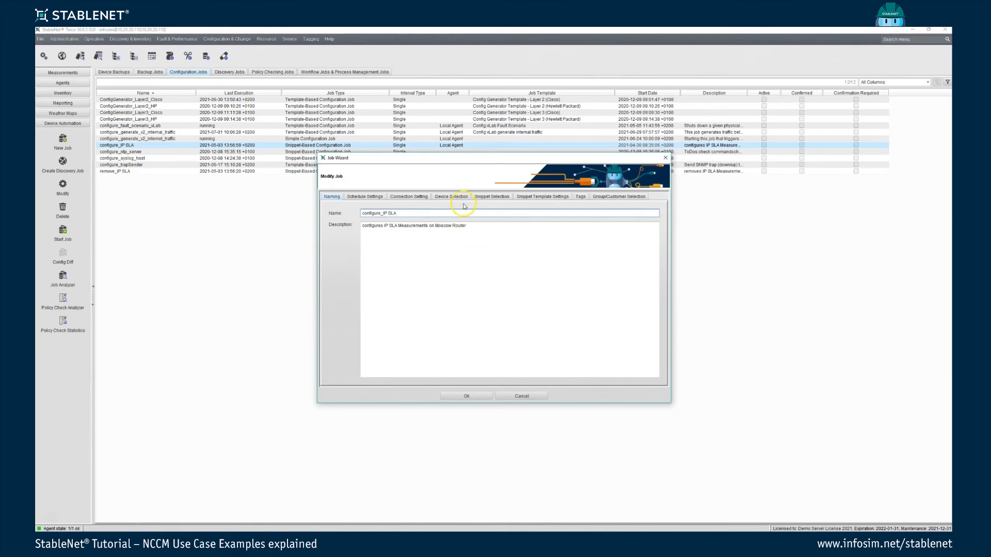
left_click(451, 197)
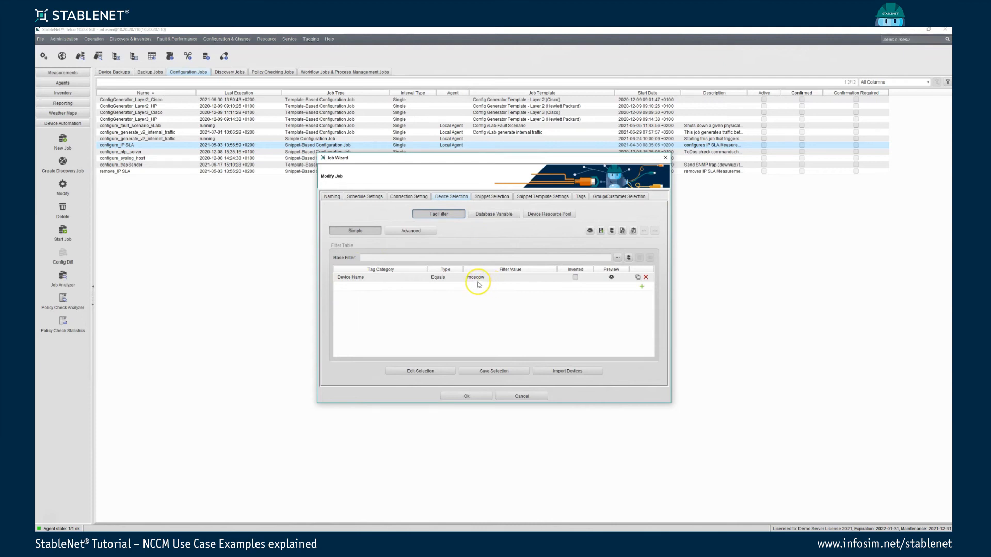
left_click(610, 278)
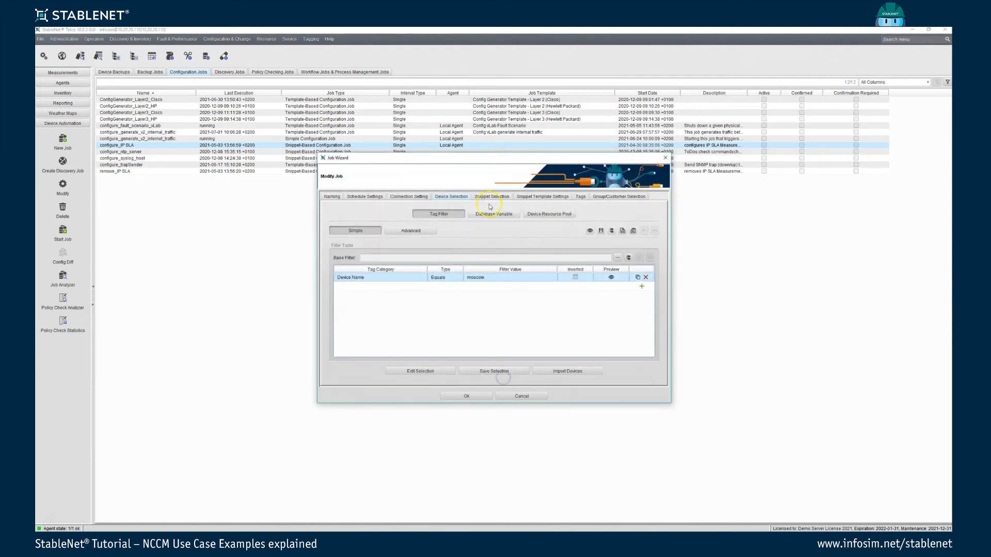
left_click(492, 197)
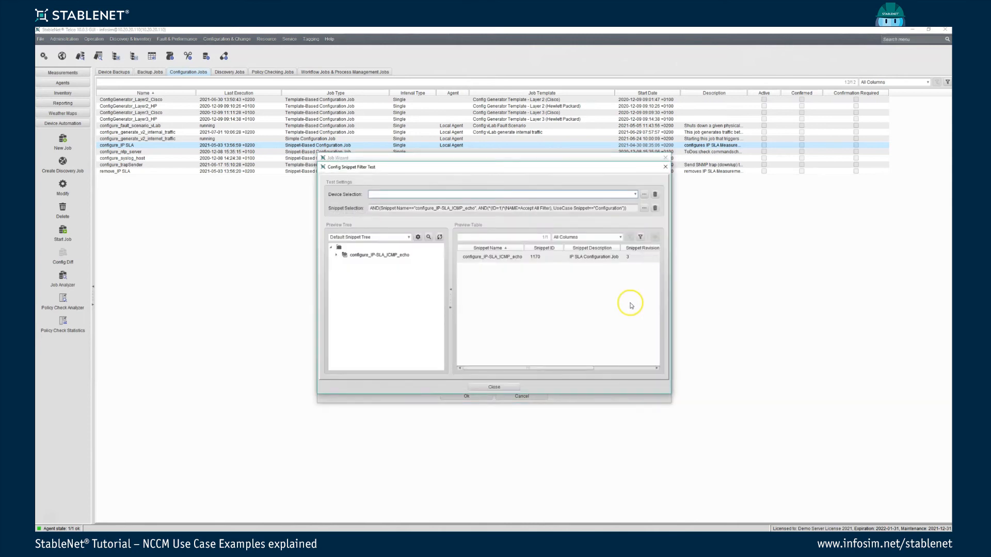
Review the configure_IP-SLA_ICMP_echo snippet's ip sla monitor commands and close it unchanged
left_click(492, 256)
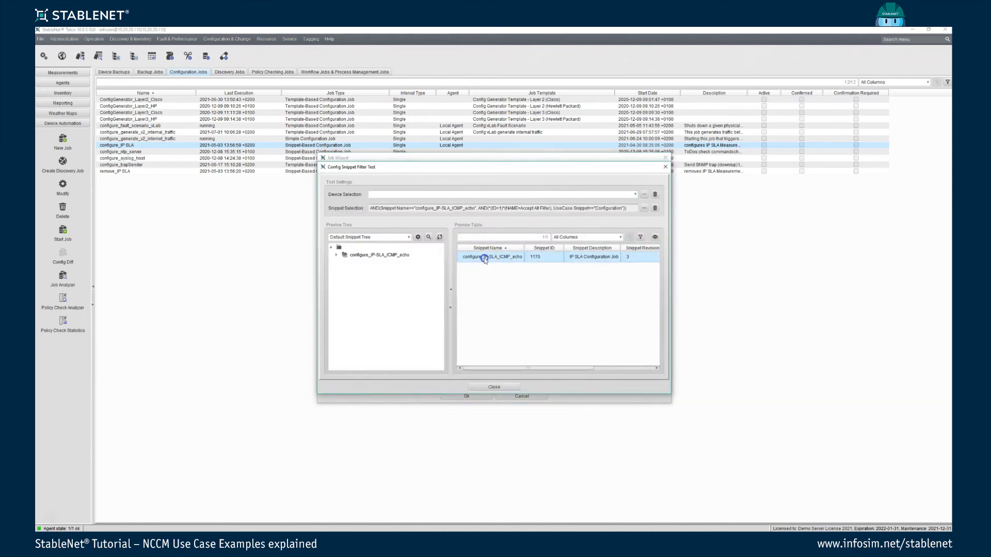
double_click(492, 256)
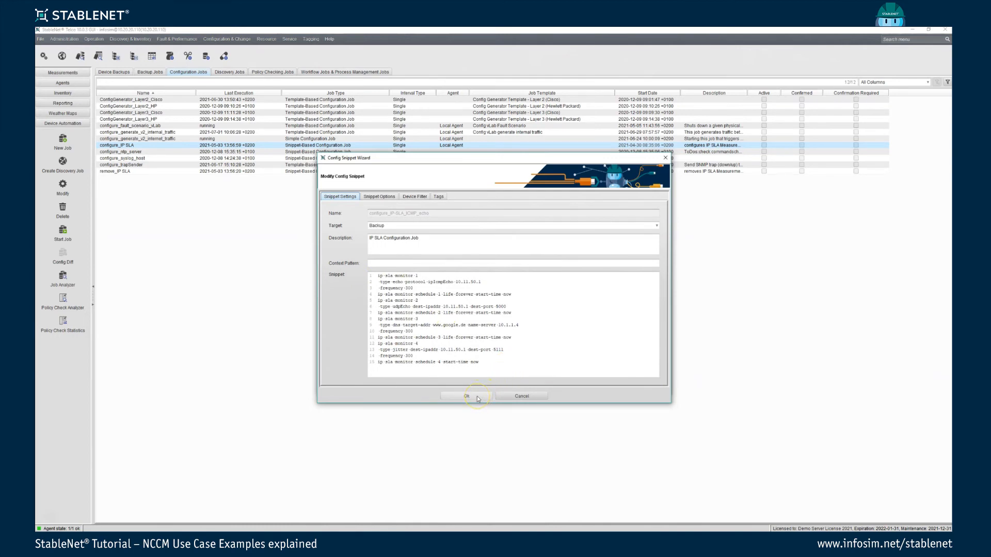
left_click(466, 397)
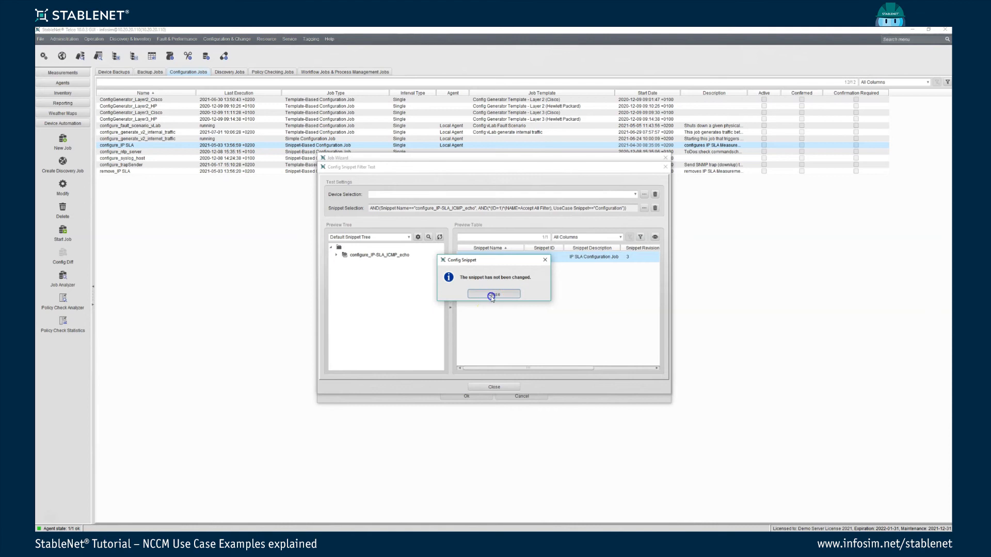
left_click(494, 293)
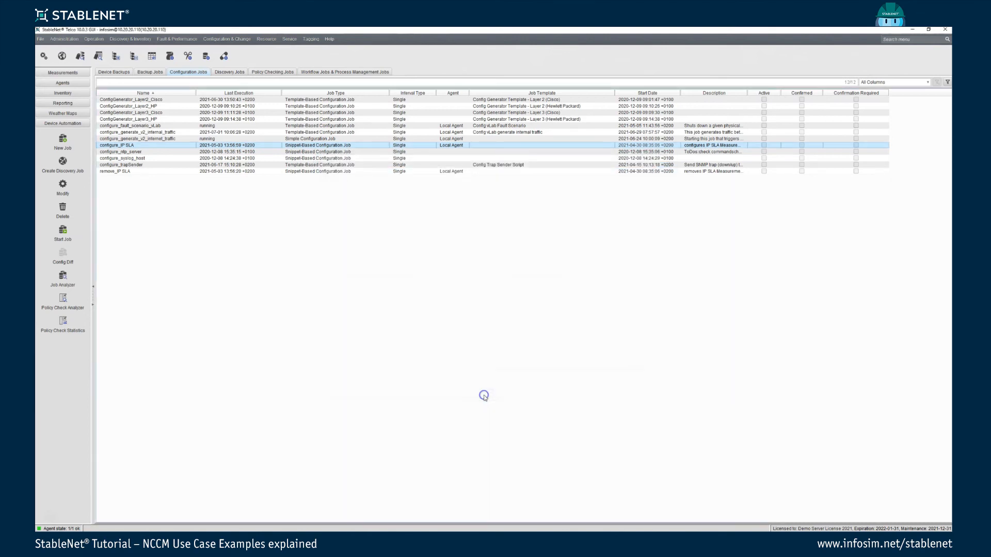
mouse_move(146, 456)
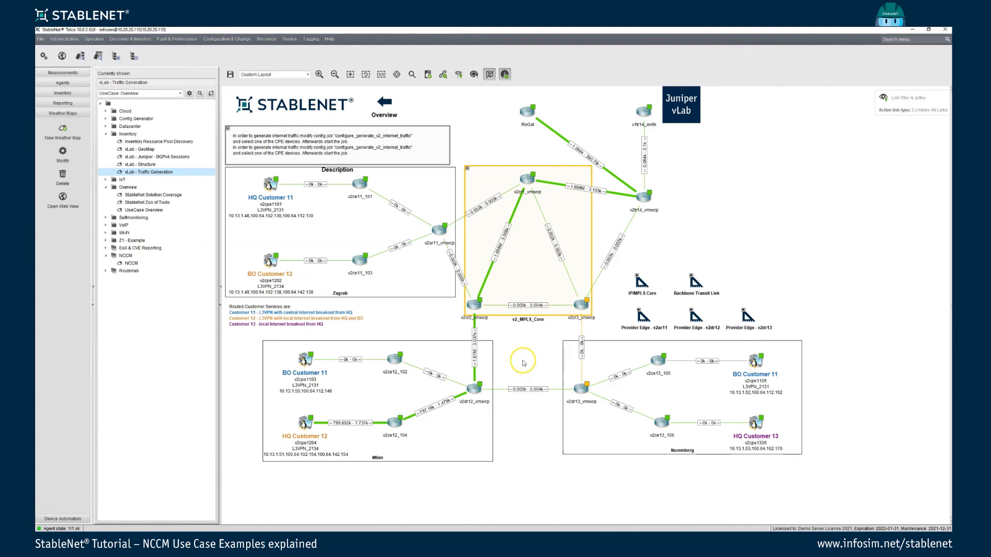
mouse_move(472, 369)
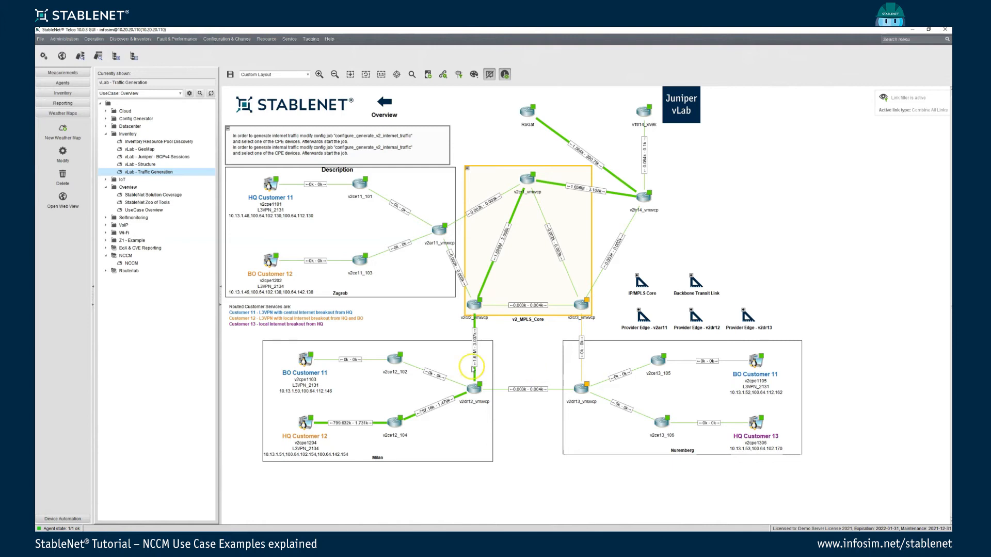
Check events of Moscow's DNS and UDP Echo IP SLA measurements from the overview map
left_click(134, 210)
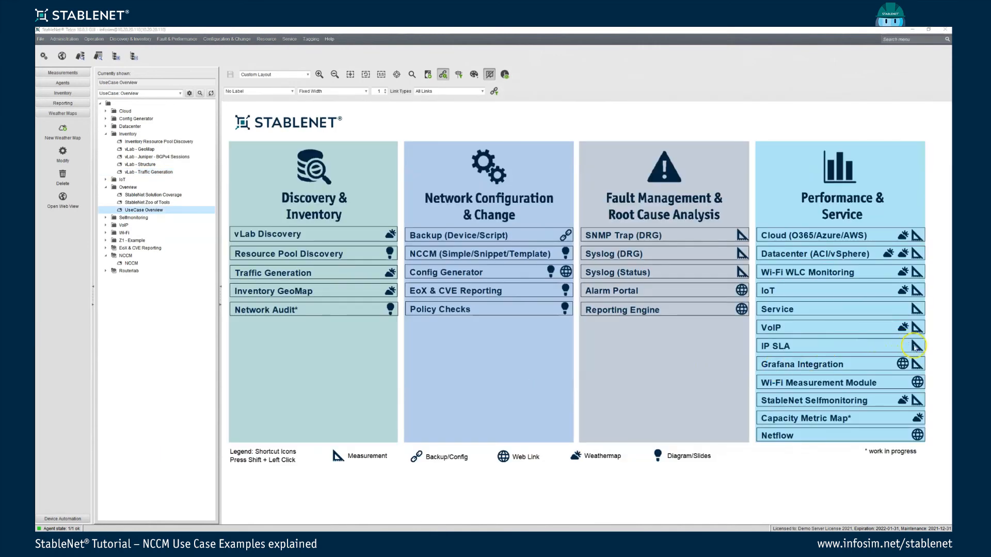
right_click(915, 346)
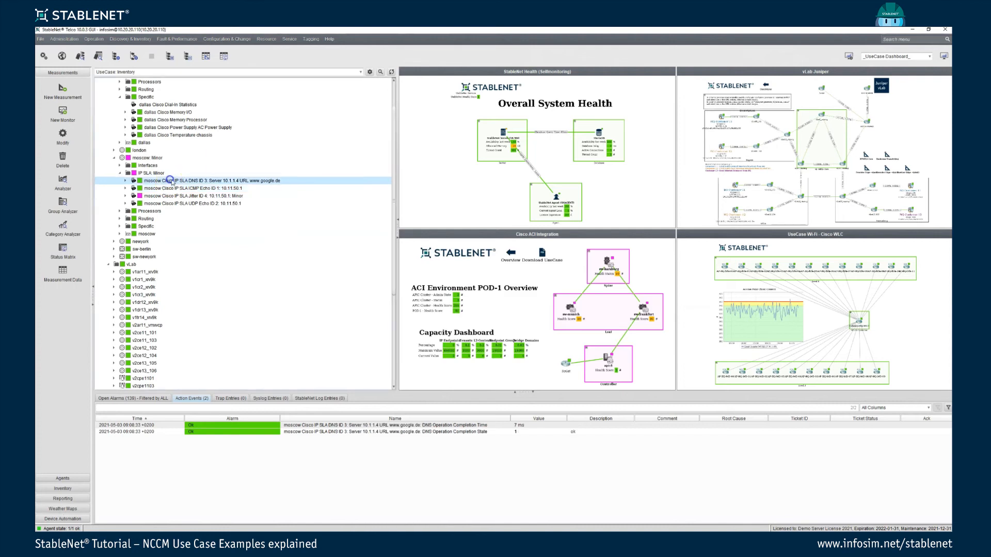
left_click(192, 203)
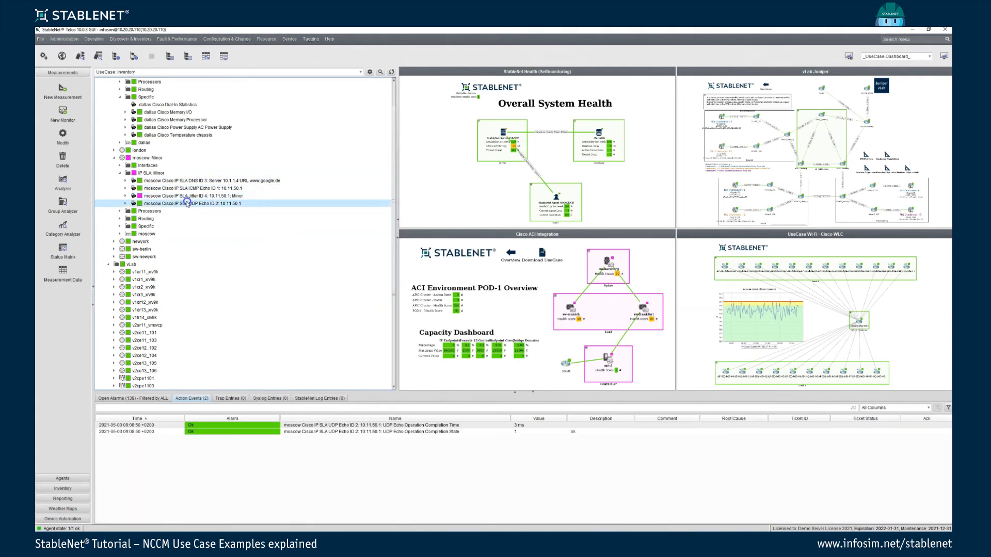
left_click(149, 157)
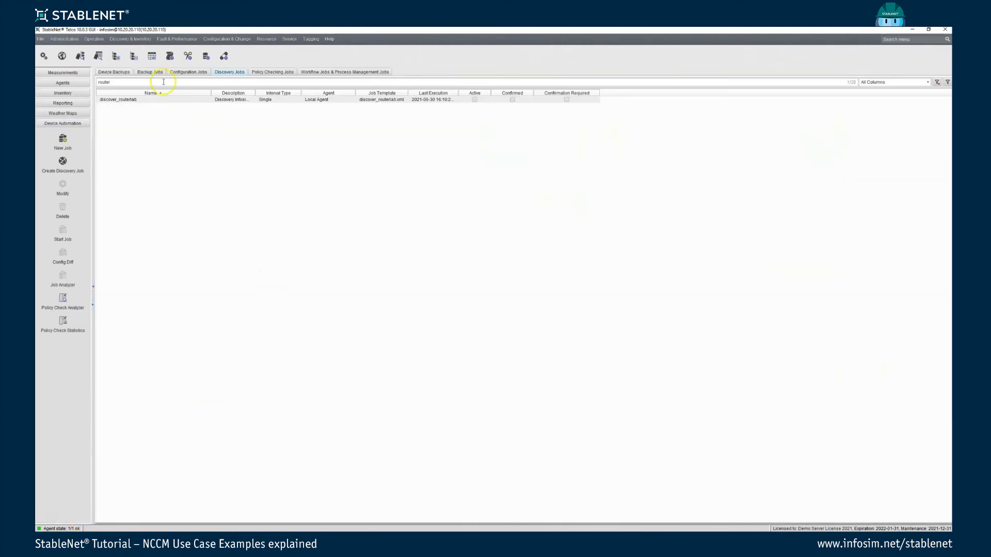
Filter configuration jobs for 'rem' and start remove_IP SLA with its remove_IP-SLA_ICMP_Echo snippet
left_click(188, 72)
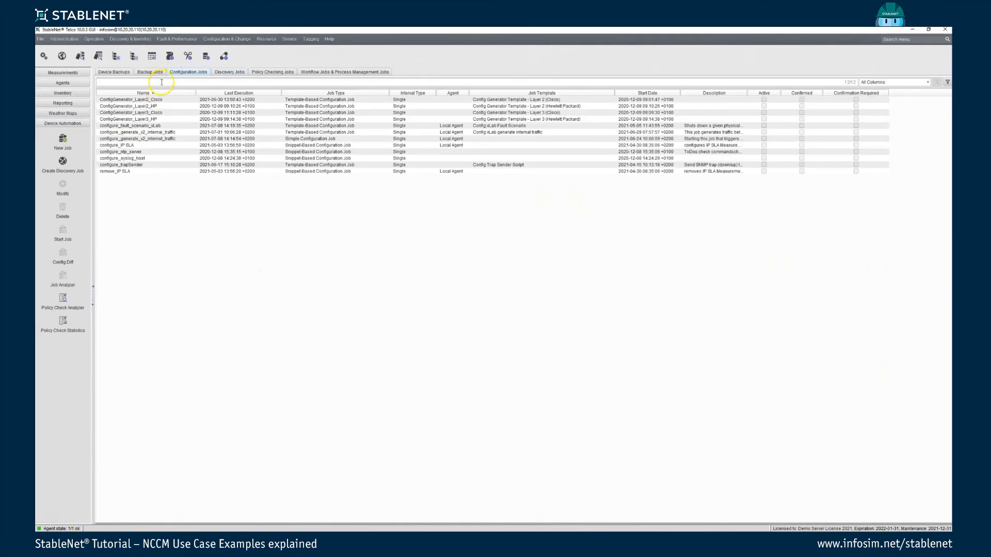
type("remove")
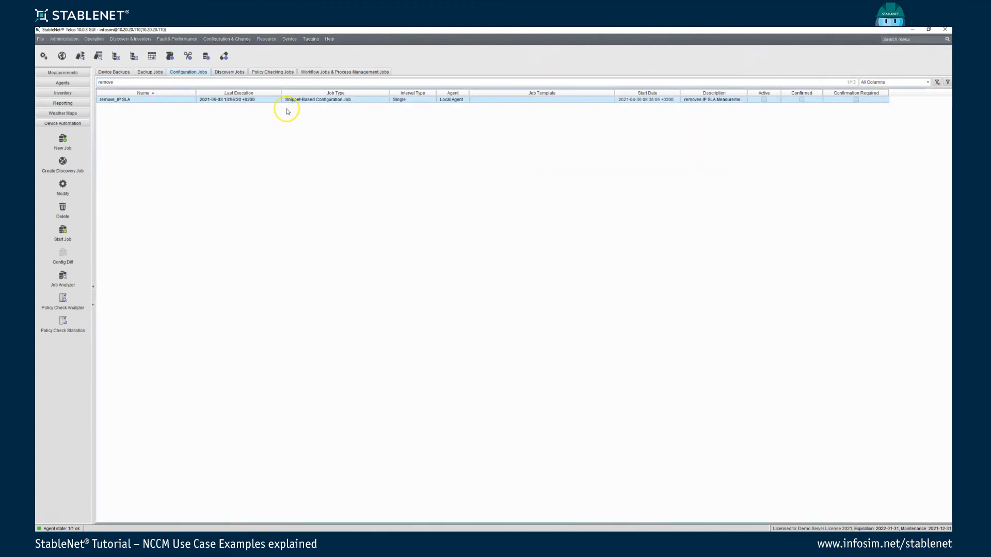
mouse_move(319, 105)
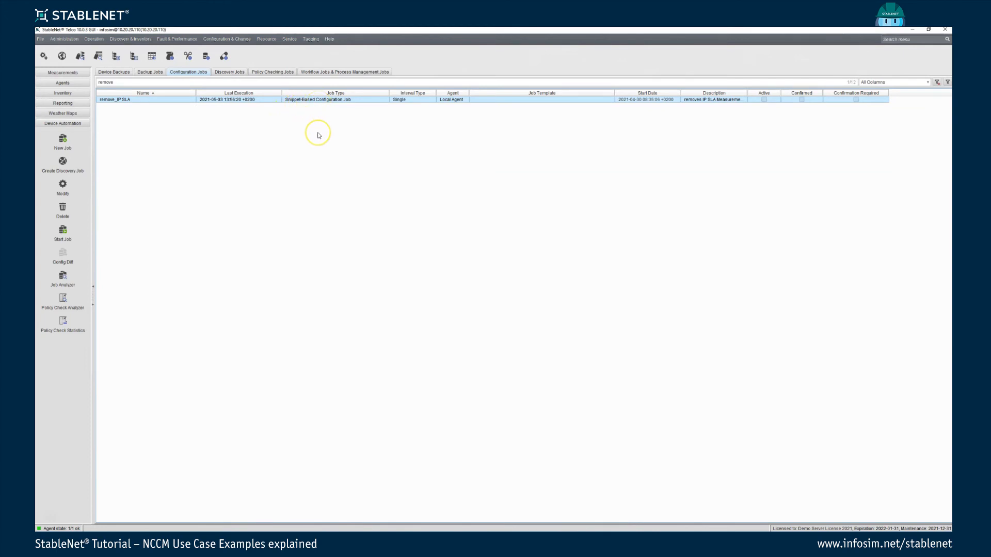
mouse_move(285, 158)
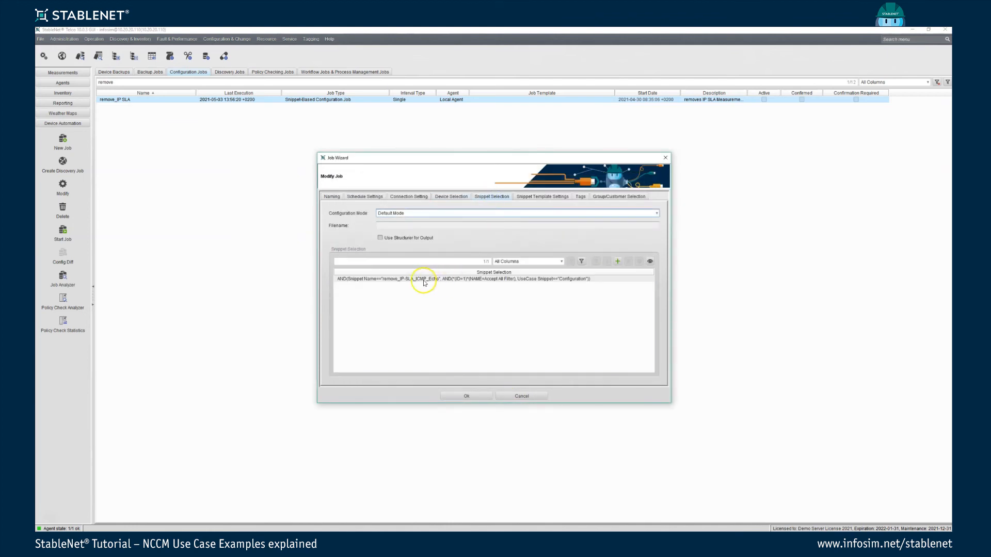
double_click(423, 279)
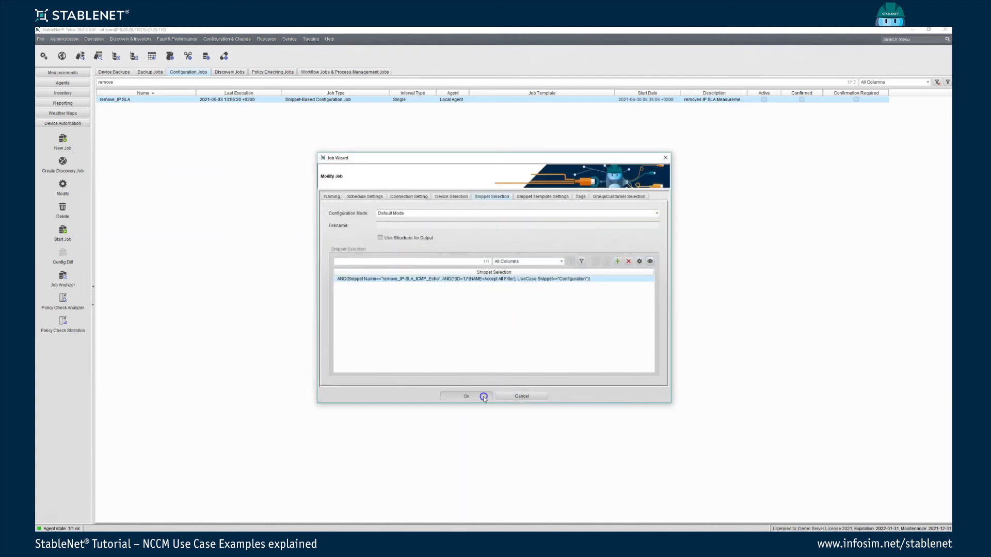
left_click(467, 396)
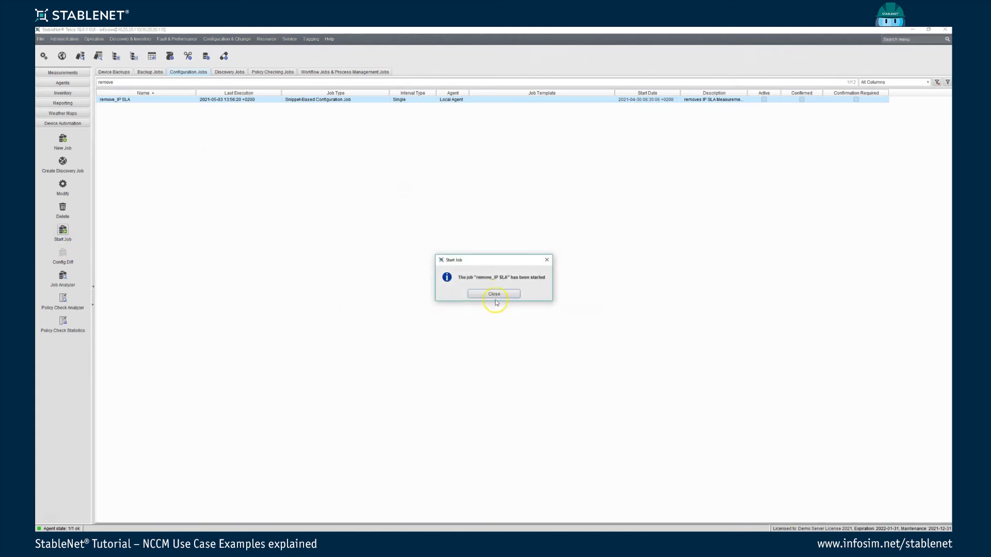
left_click(495, 294)
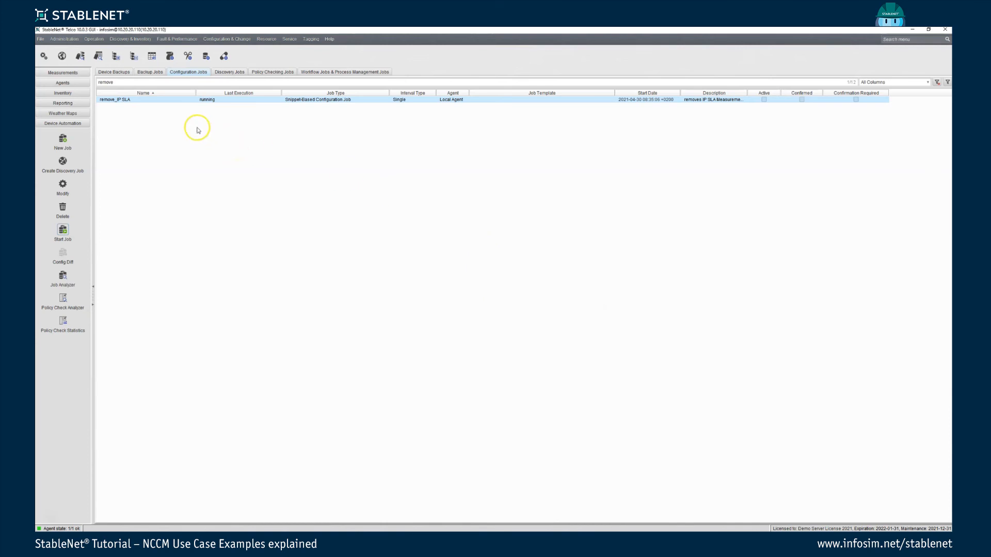
mouse_move(81, 86)
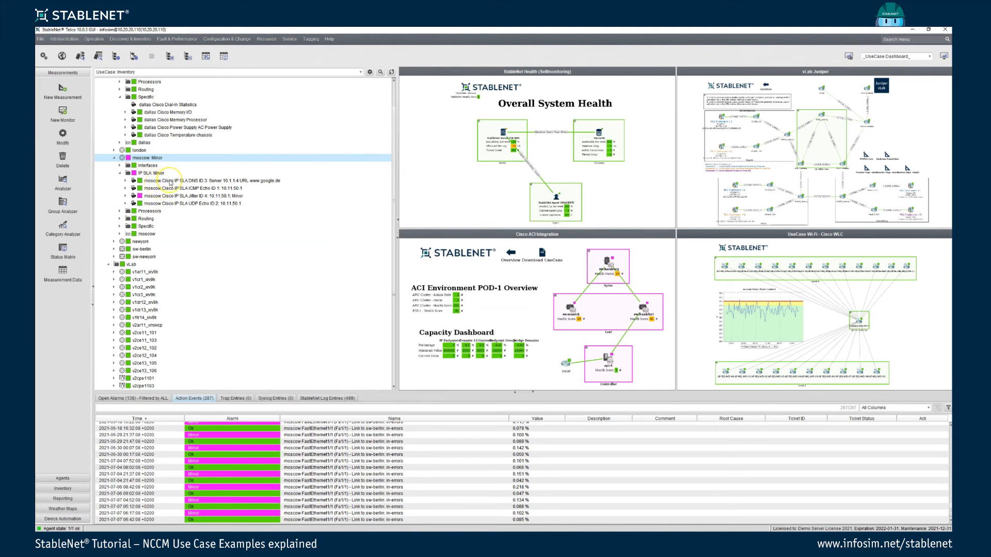
Check the moscow router's IP SLA measurement status, showing Minor
left_click(192, 195)
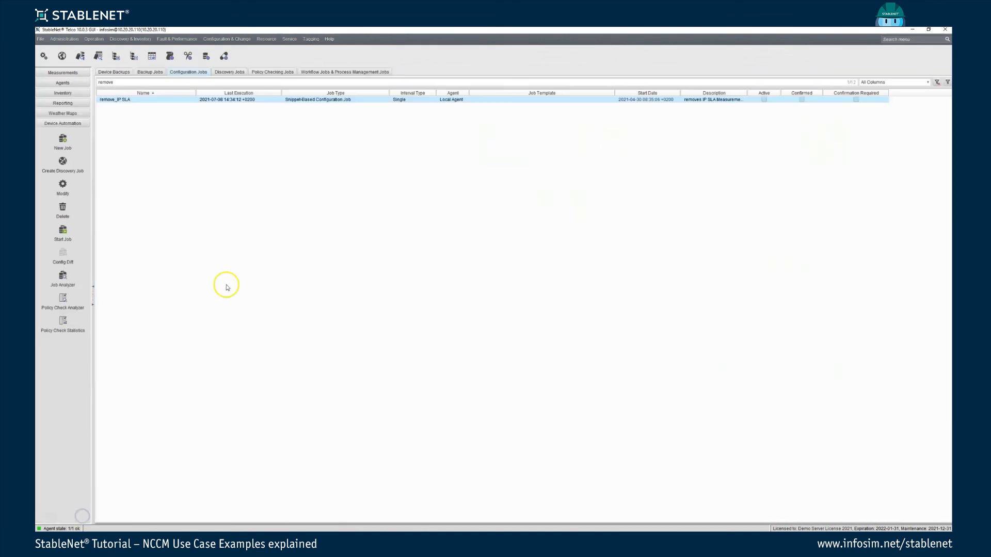
Start the backup_routerlab job from Backup Jobs and dismiss the started message
left_click(149, 71)
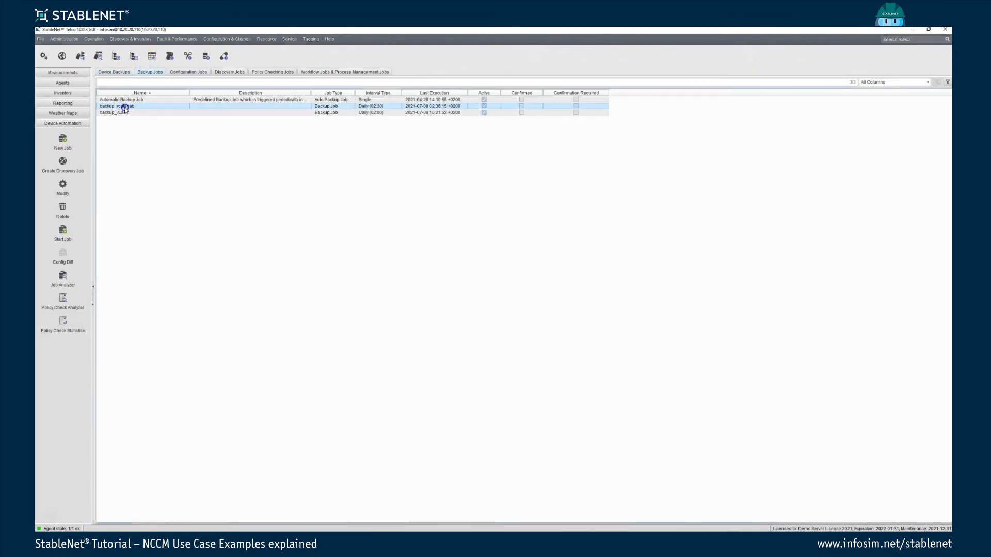
left_click(62, 231)
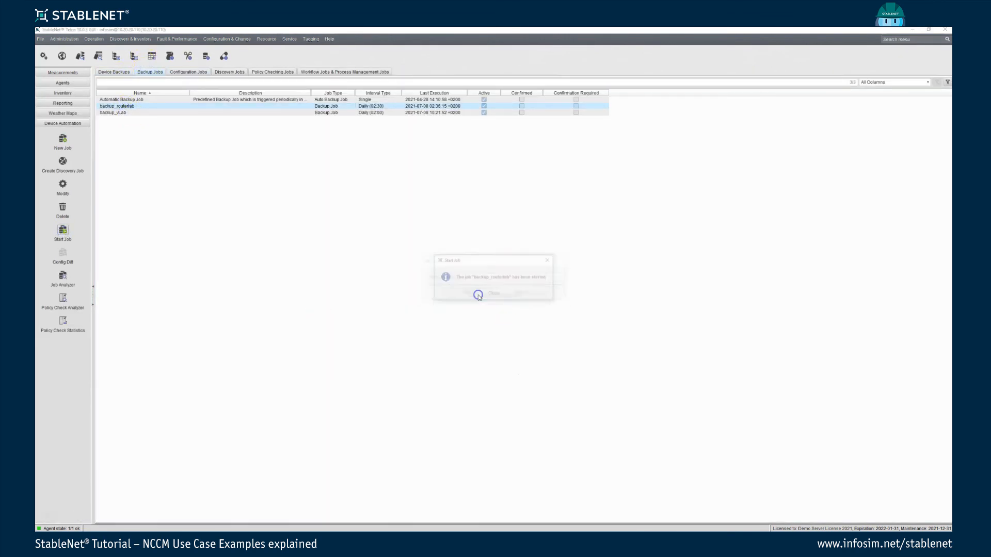
left_click(493, 293)
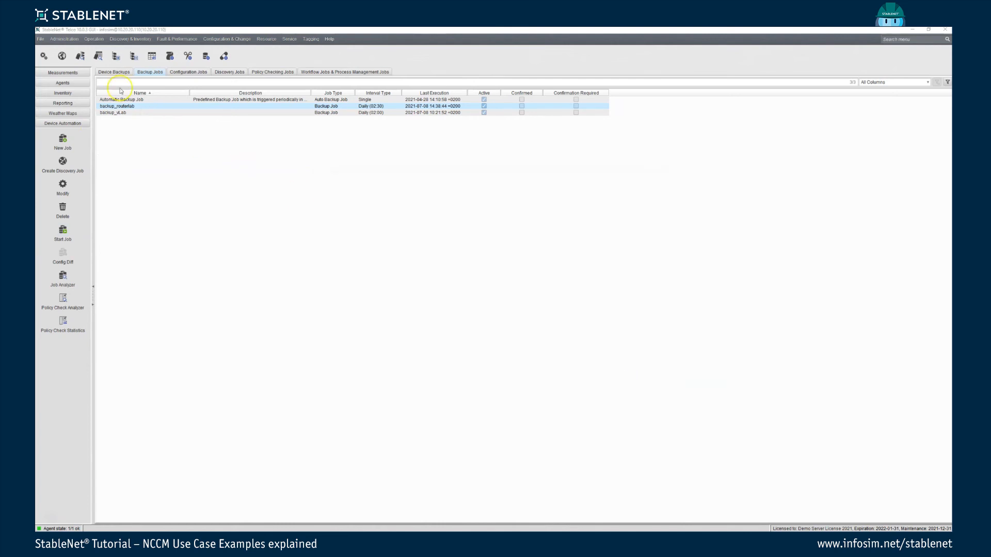
Diff moscow's morning and latest backups, reviewing the removed IP SLA monitor lines
left_click(114, 72)
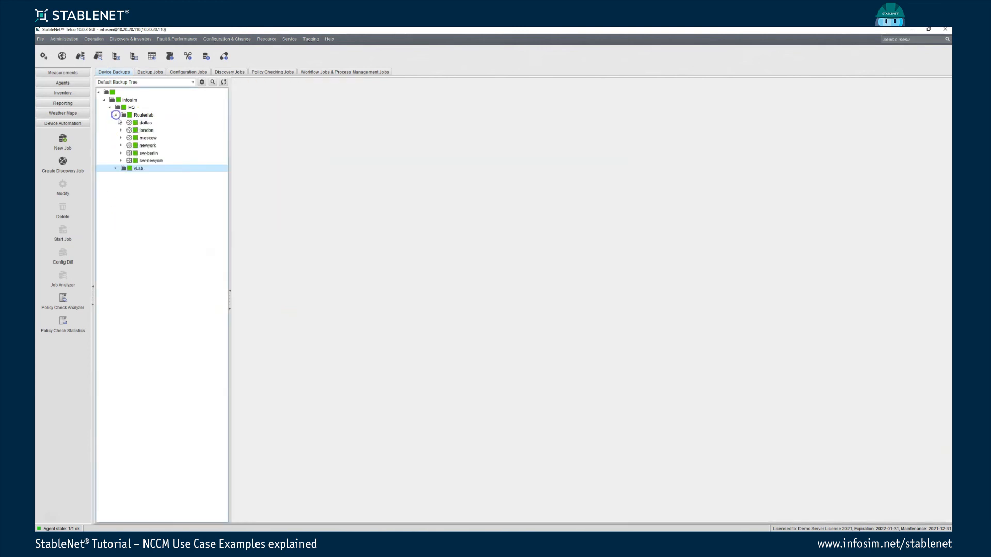
left_click(121, 137)
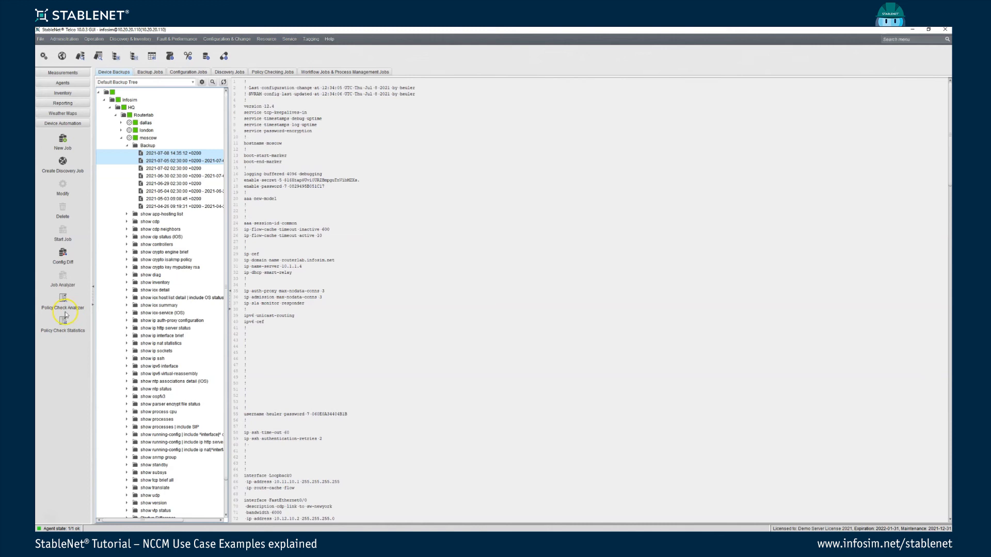
left_click(62, 258)
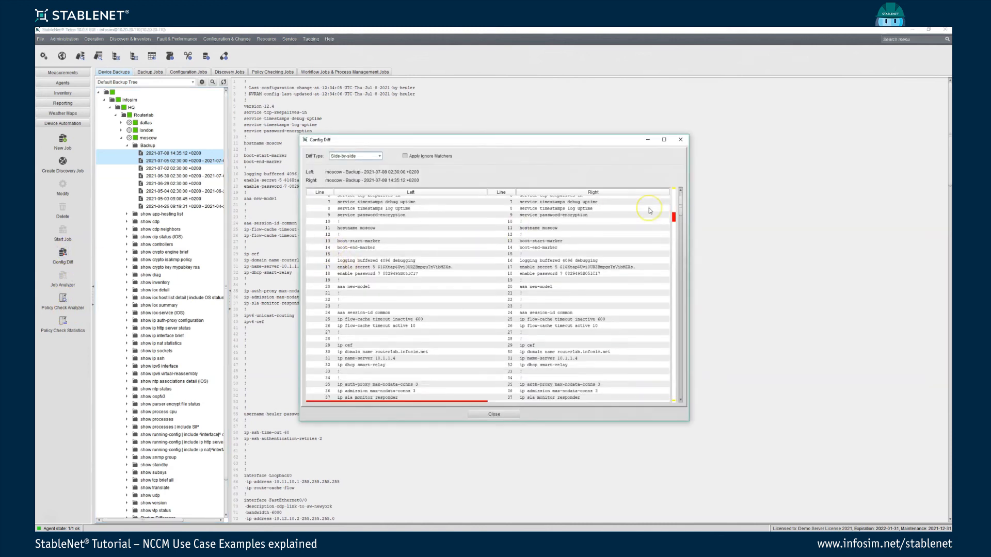
scroll("down", 3)
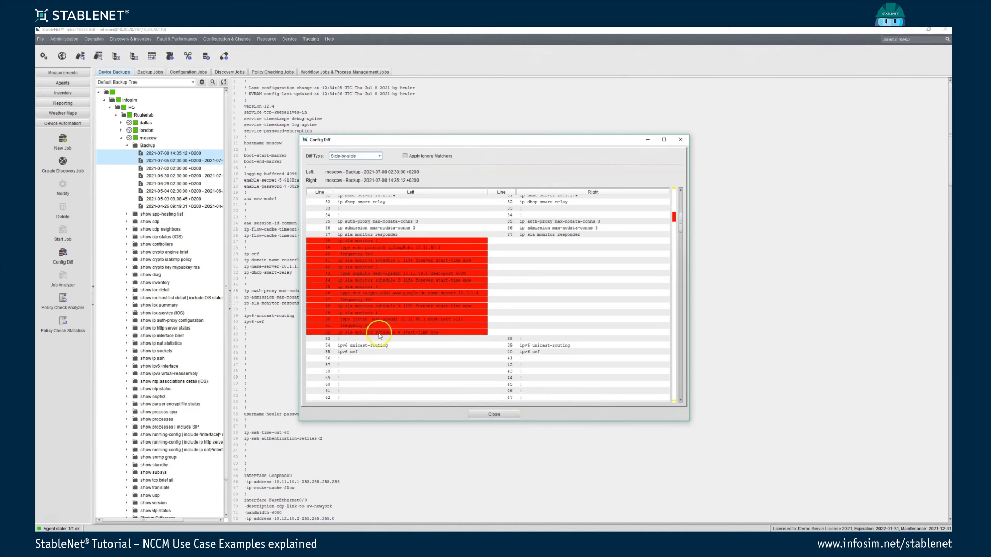
mouse_move(496, 432)
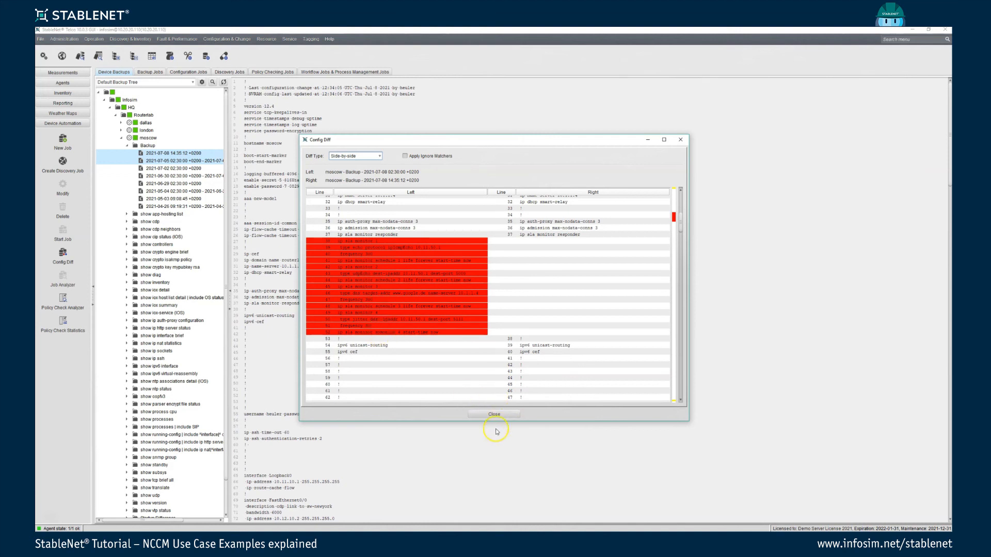
left_click(495, 414)
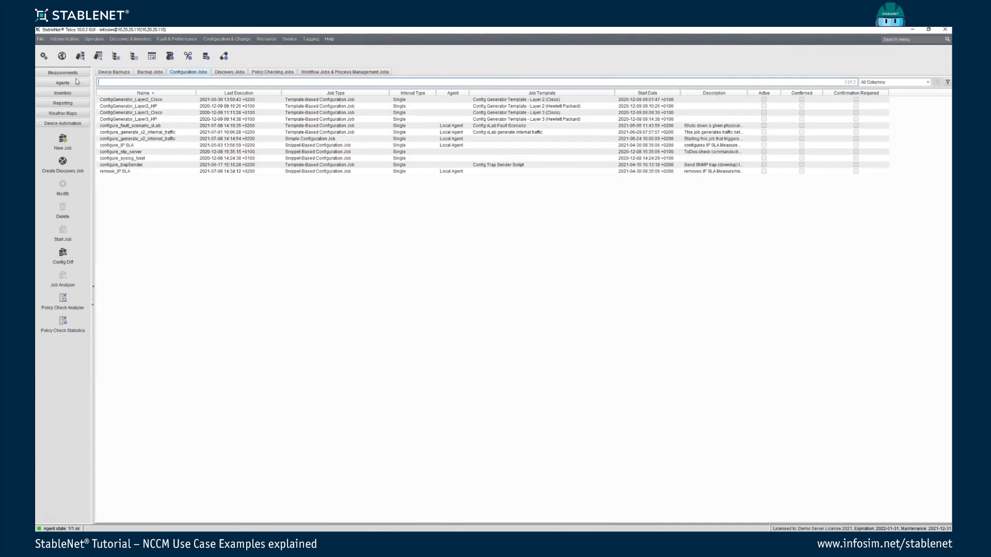
Filter jobs by 'confi' and start the configure_IP SLA job, confirming Yes
type("confi")
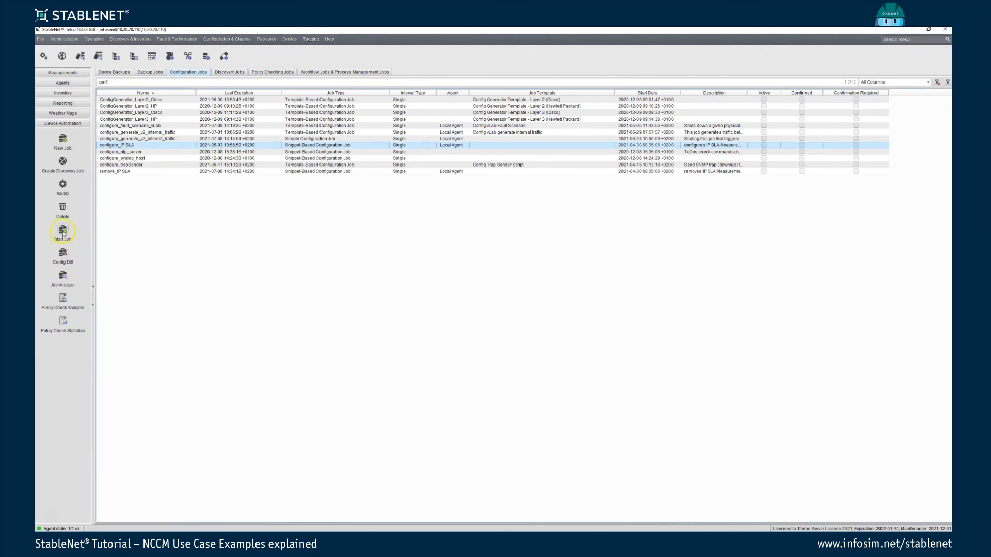
left_click(62, 233)
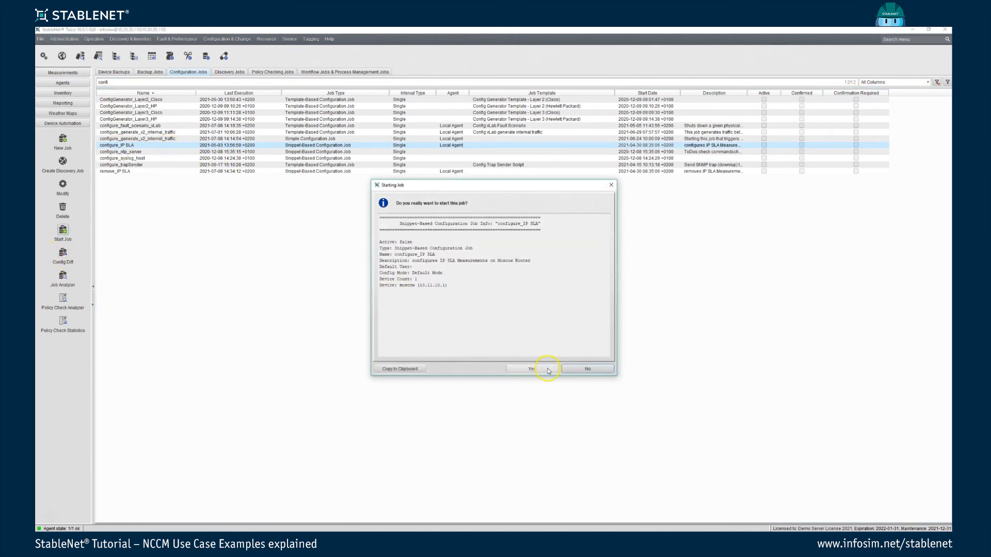
left_click(526, 369)
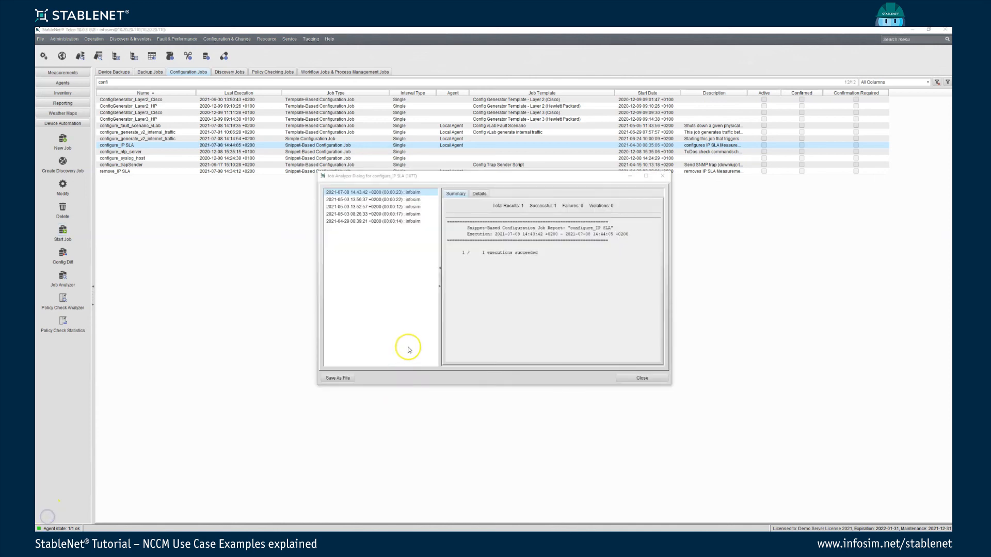
mouse_move(494, 263)
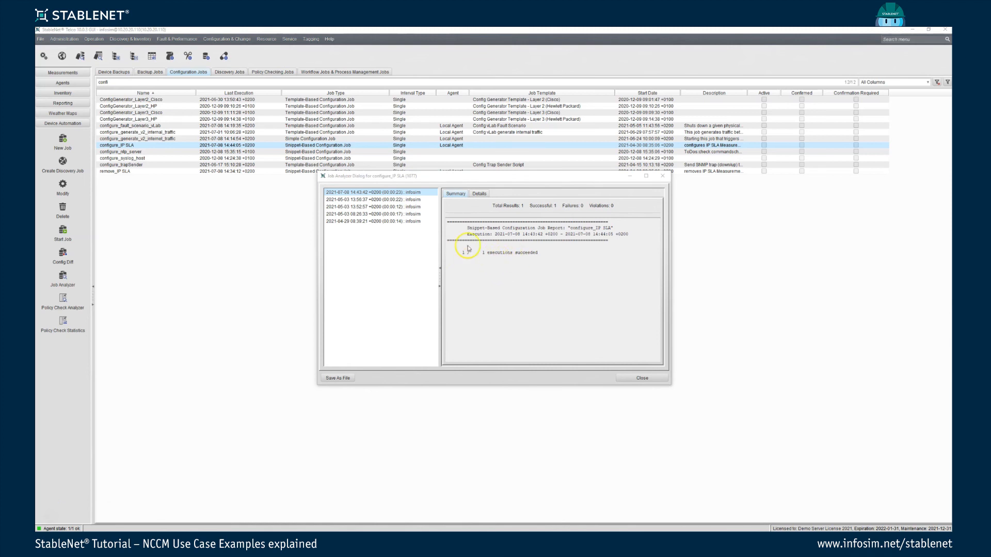
Review the commands sent to moscow in the Job Analyzer, then close the report
left_click(479, 194)
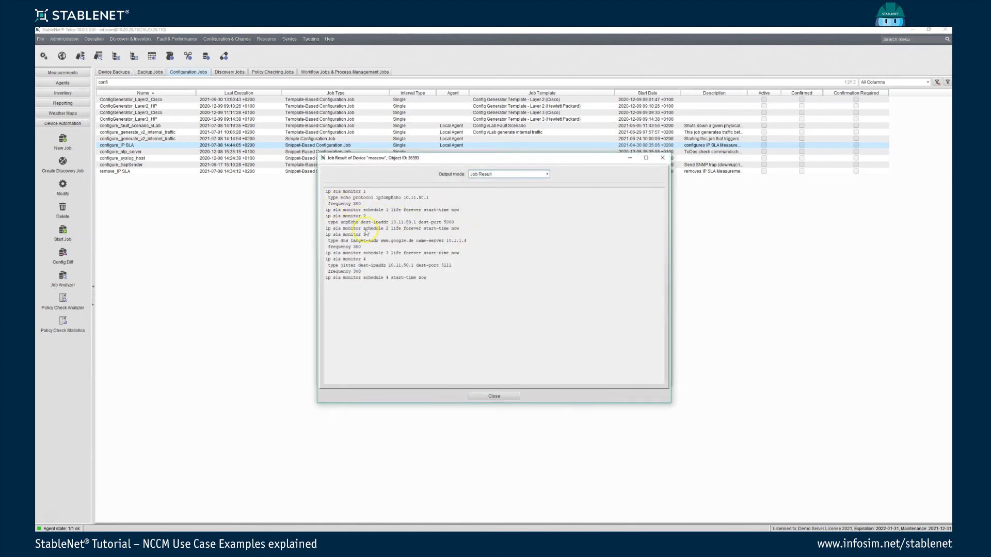
mouse_move(397, 339)
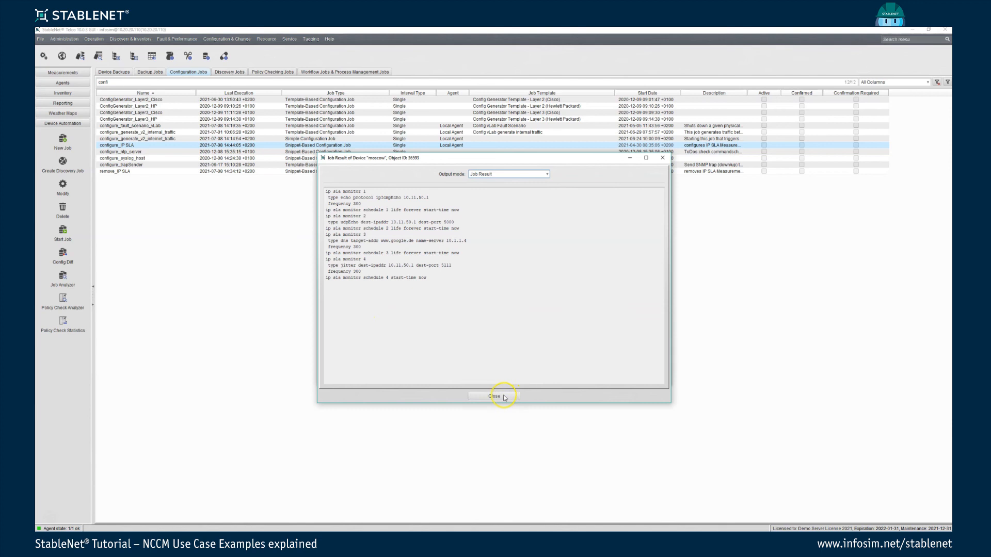
left_click(494, 396)
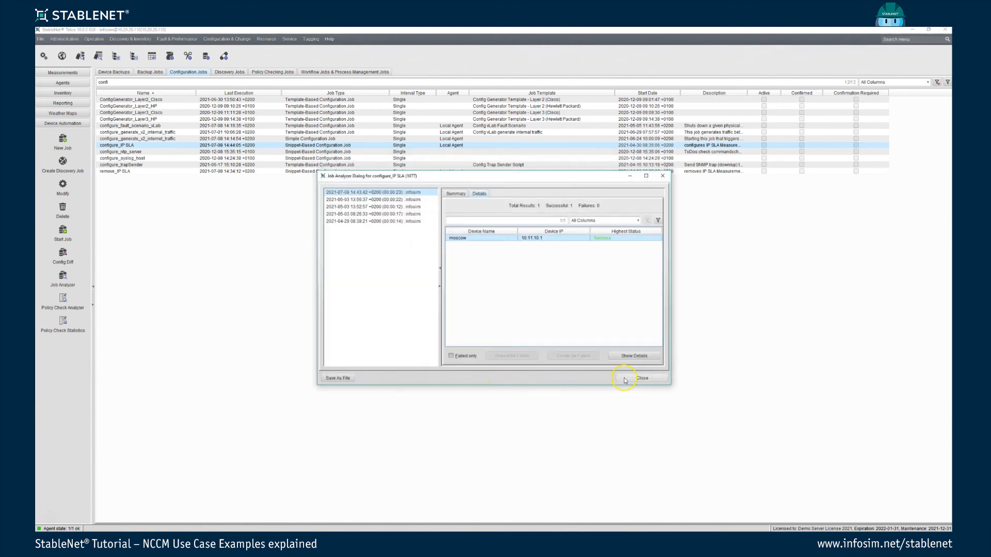
left_click(642, 378)
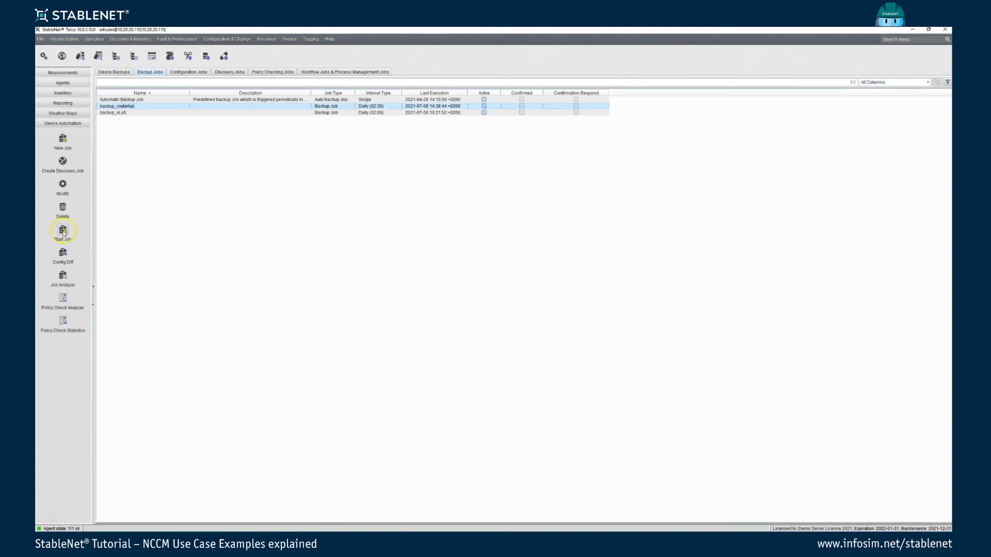
Start backup_routerlab, confirm Yes, and launch it with no backup label
left_click(62, 229)
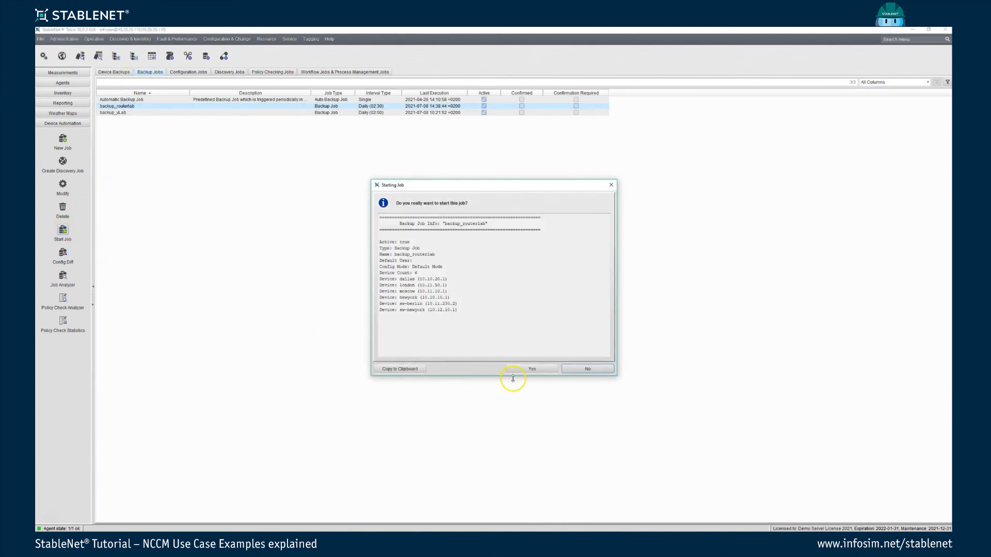
left_click(530, 368)
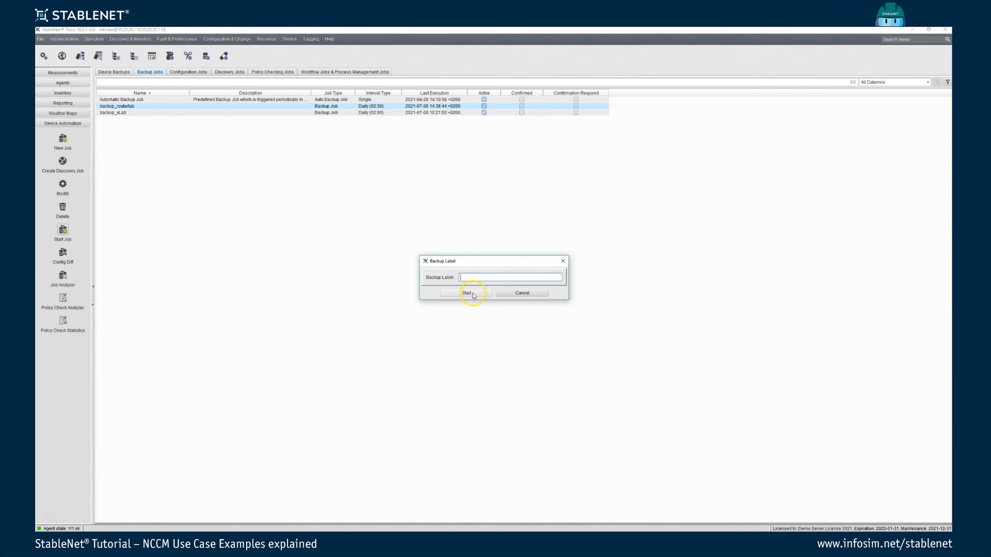
left_click(467, 293)
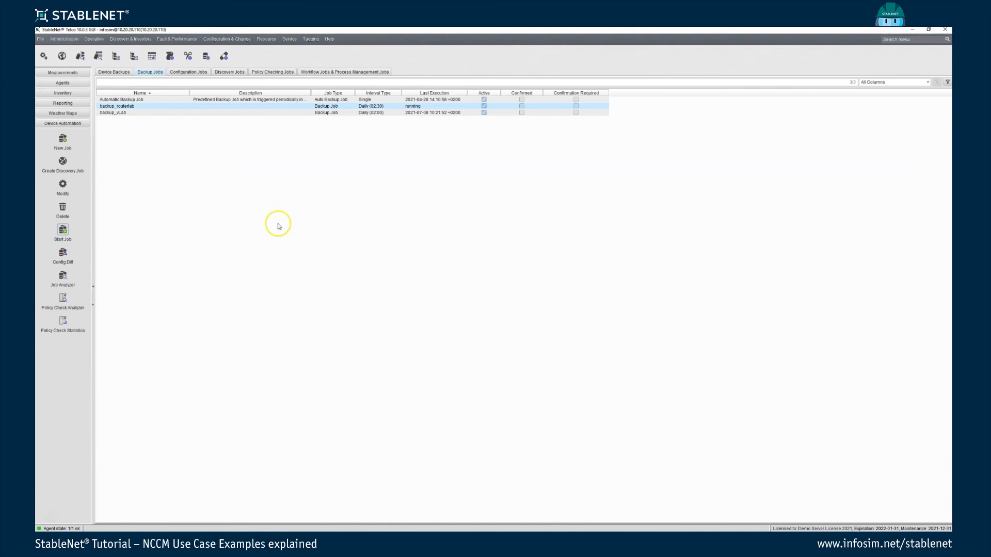
mouse_move(266, 227)
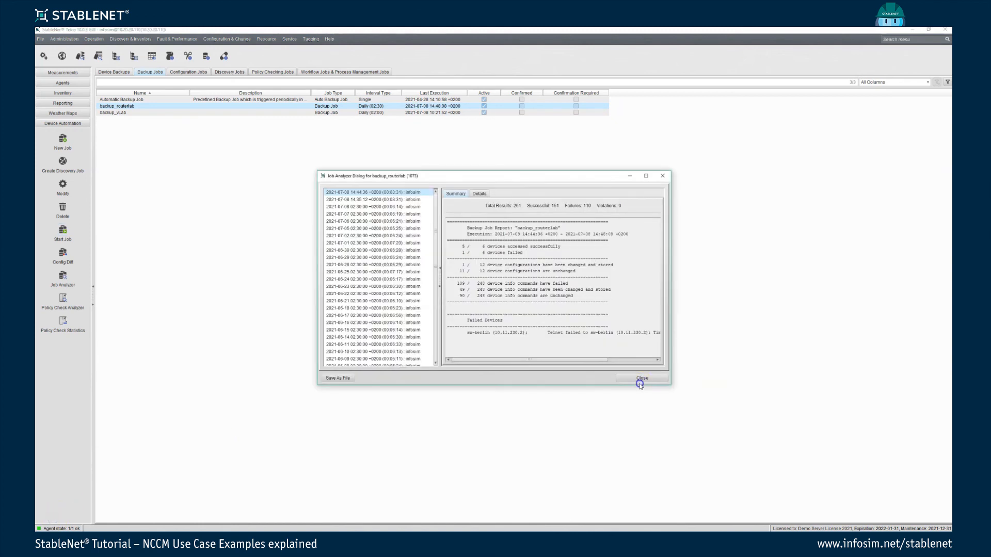
Close the backup report and diff the two newest moscow backups
left_click(641, 378)
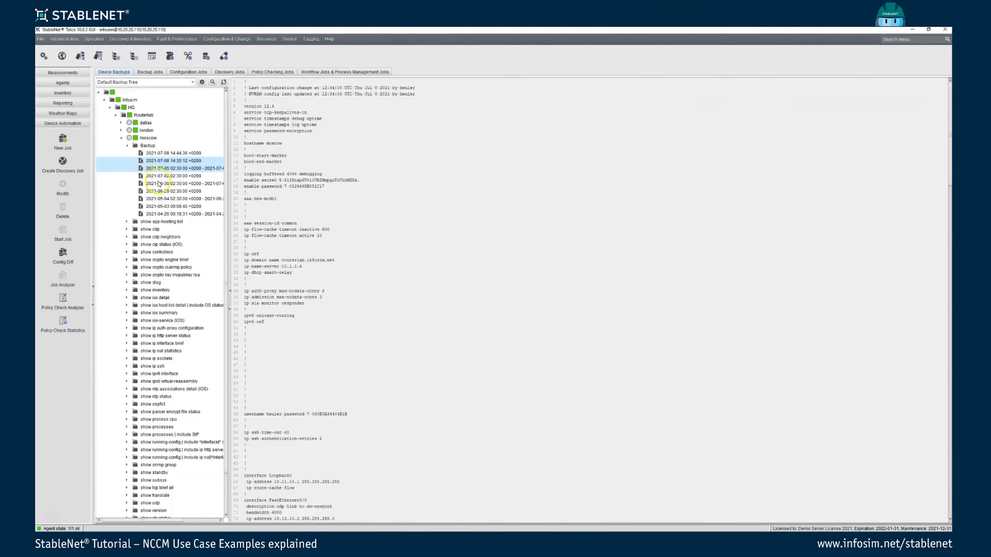
left_click(175, 153)
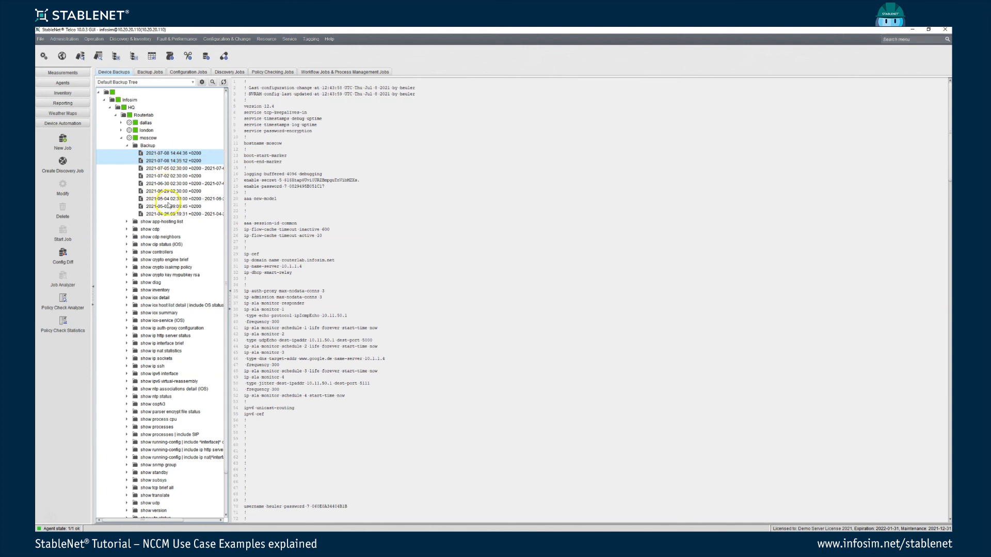
left_click(62, 258)
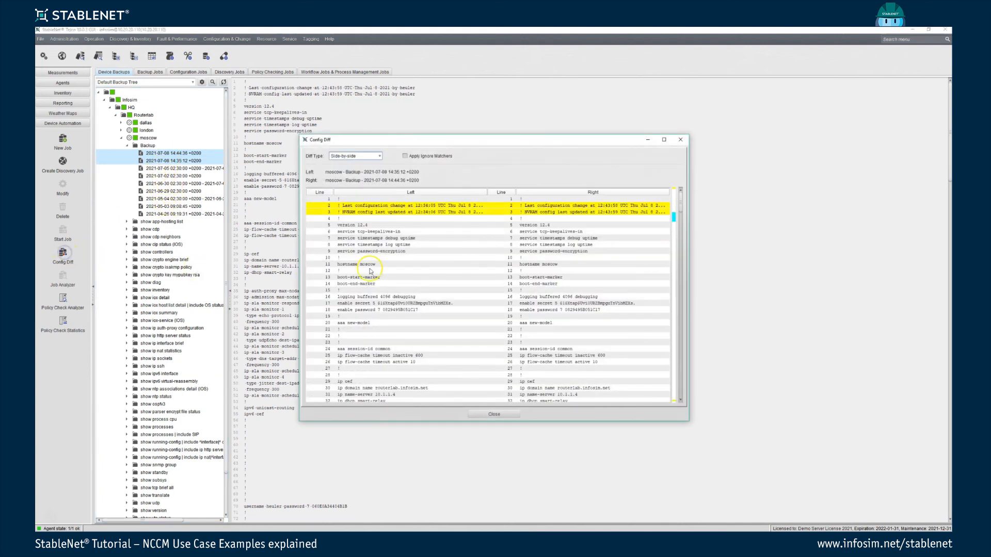
Review the restored IP SLA monitor lines, close the diff, and view Discovery Jobs
scroll("down", 3)
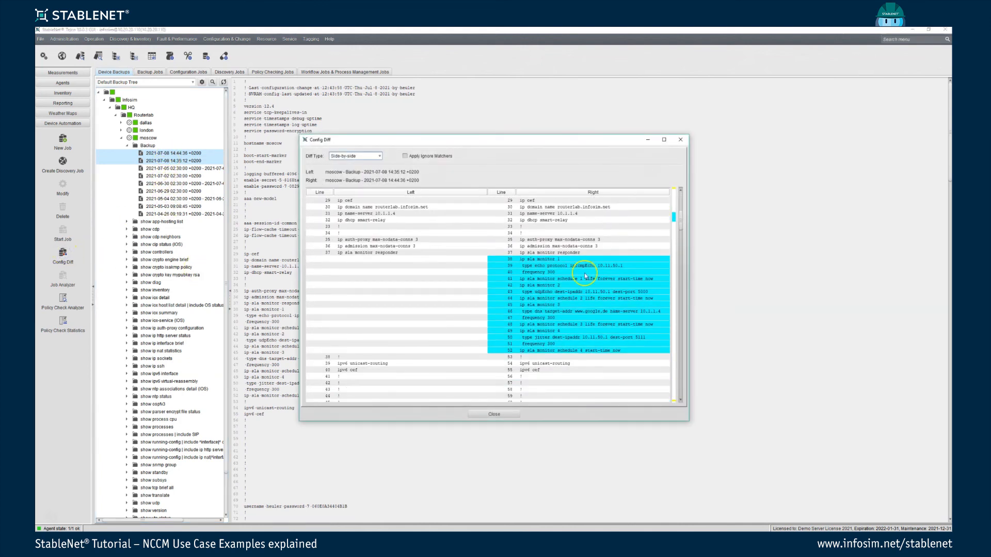
mouse_move(443, 339)
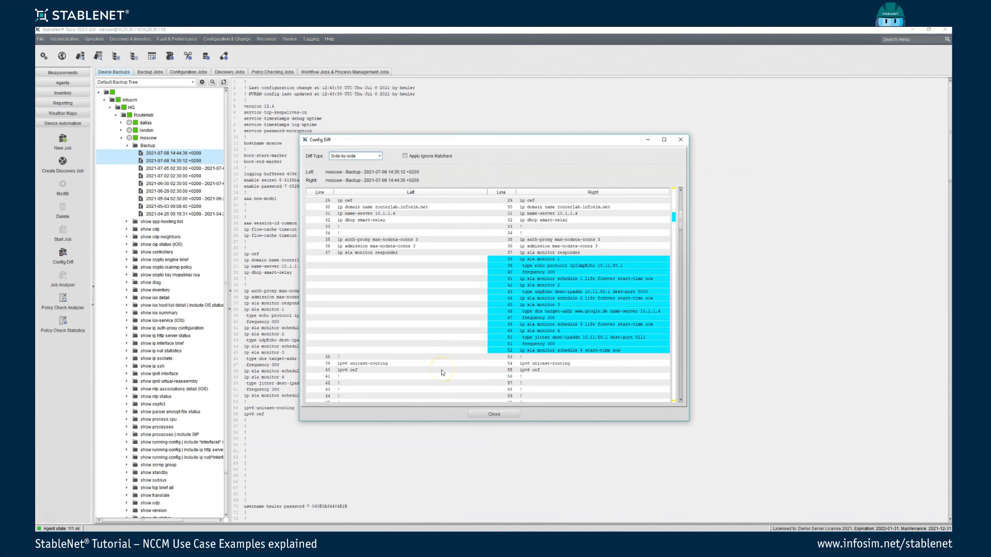
mouse_move(568, 376)
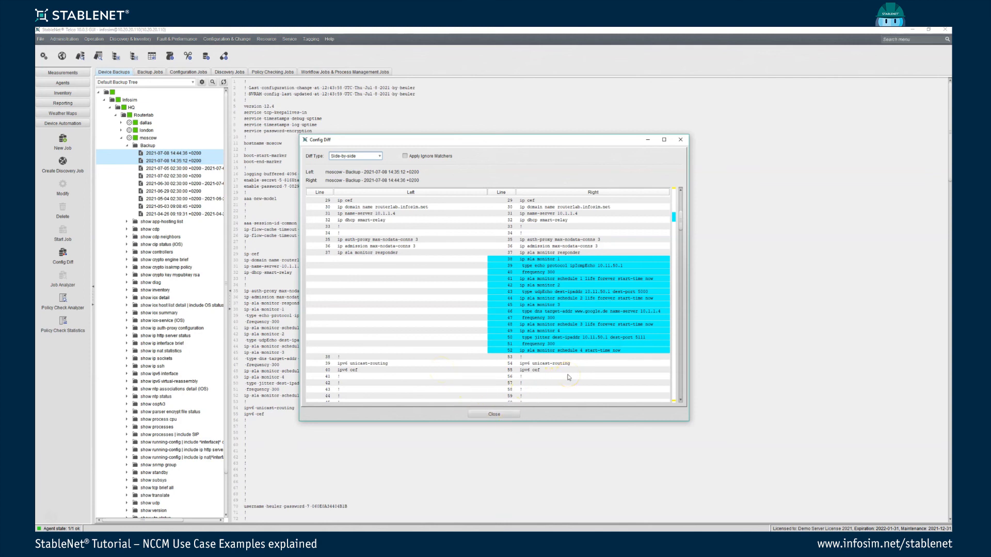
mouse_move(495, 414)
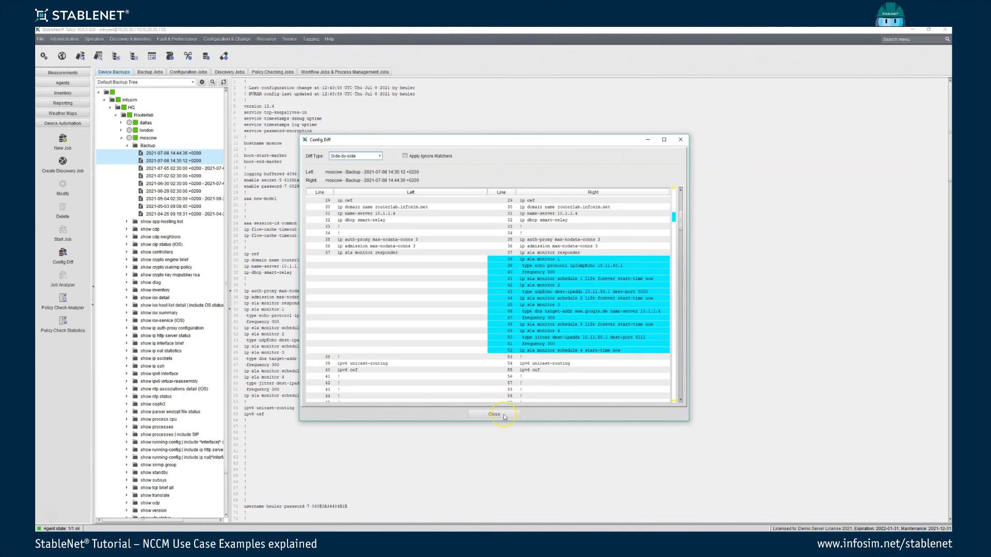
left_click(495, 414)
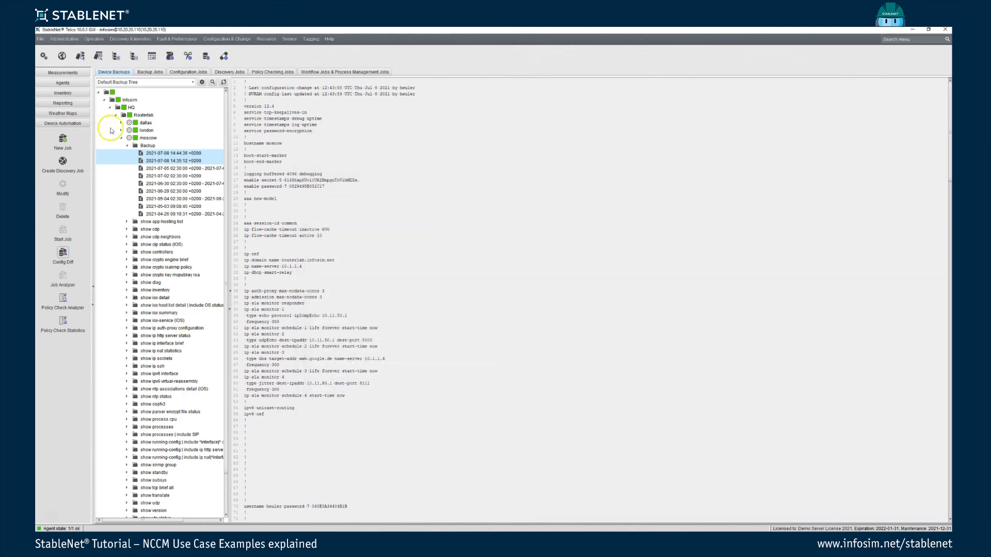
left_click(229, 71)
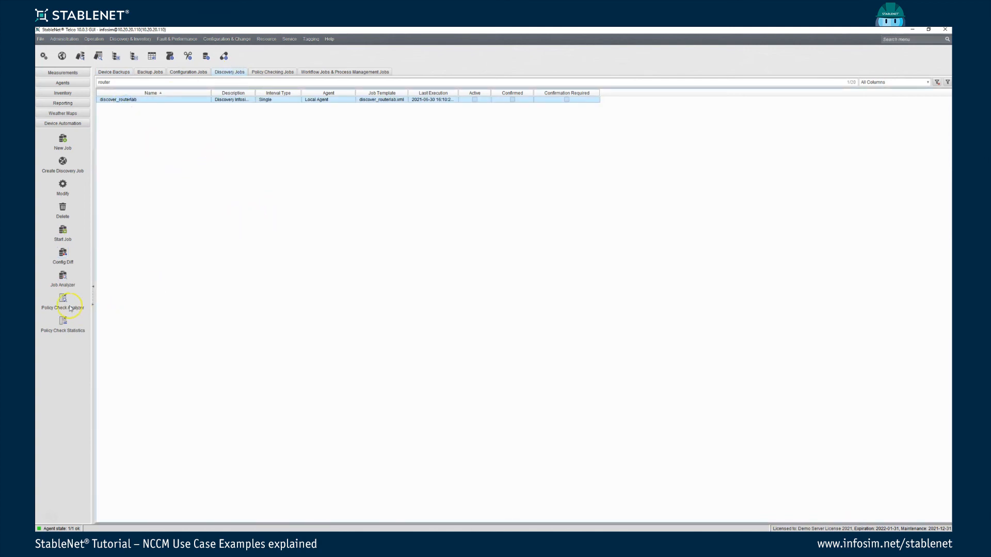
Start the discover_routerlab discovery job and confirm Yes
left_click(62, 233)
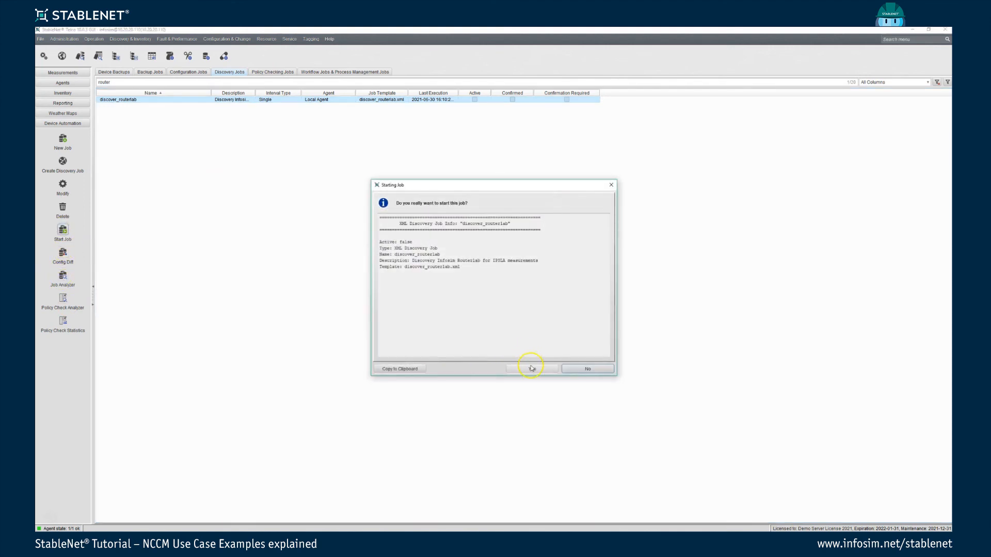
left_click(531, 368)
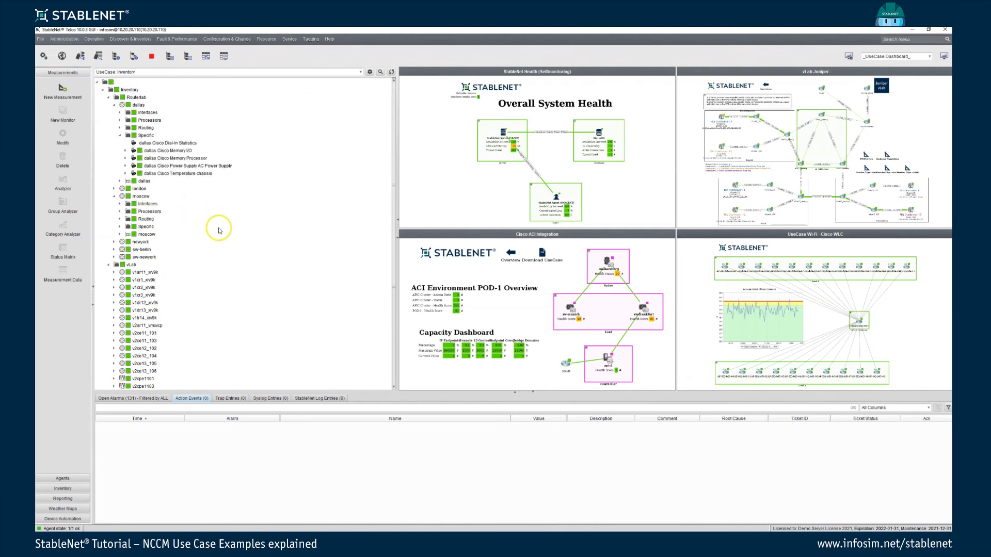
Select moscow, review the report listing 15 added measurements, and close it
left_click(141, 197)
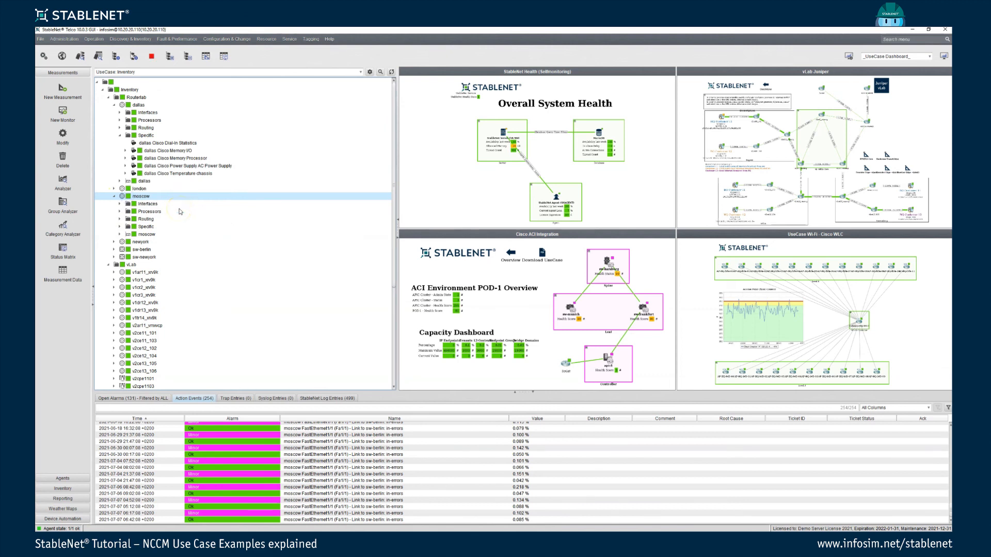
mouse_move(188, 238)
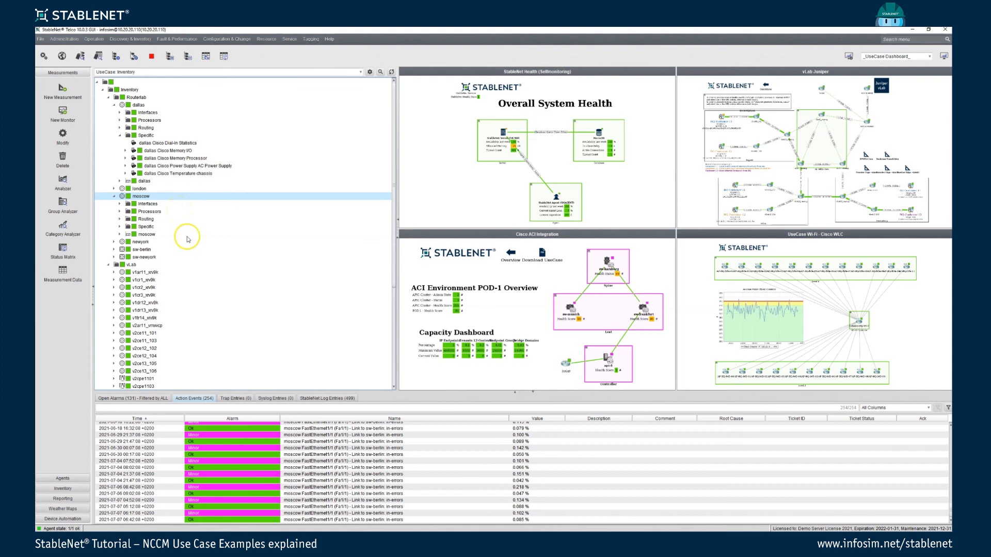
mouse_move(182, 247)
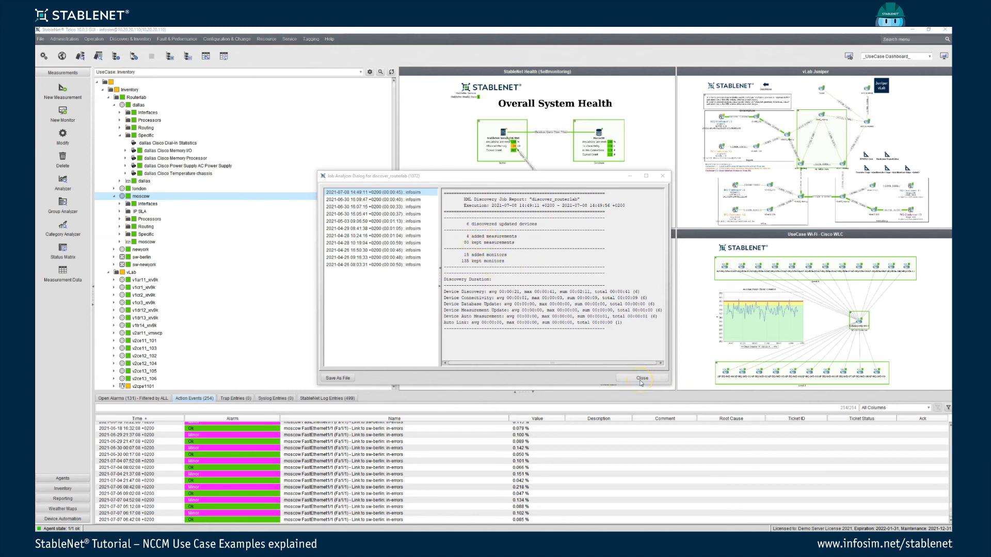
left_click(641, 378)
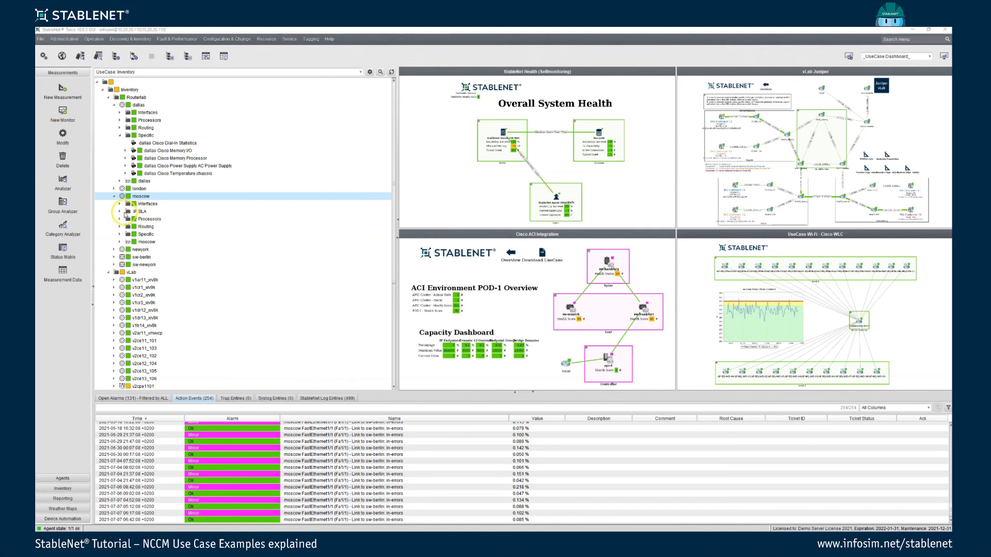